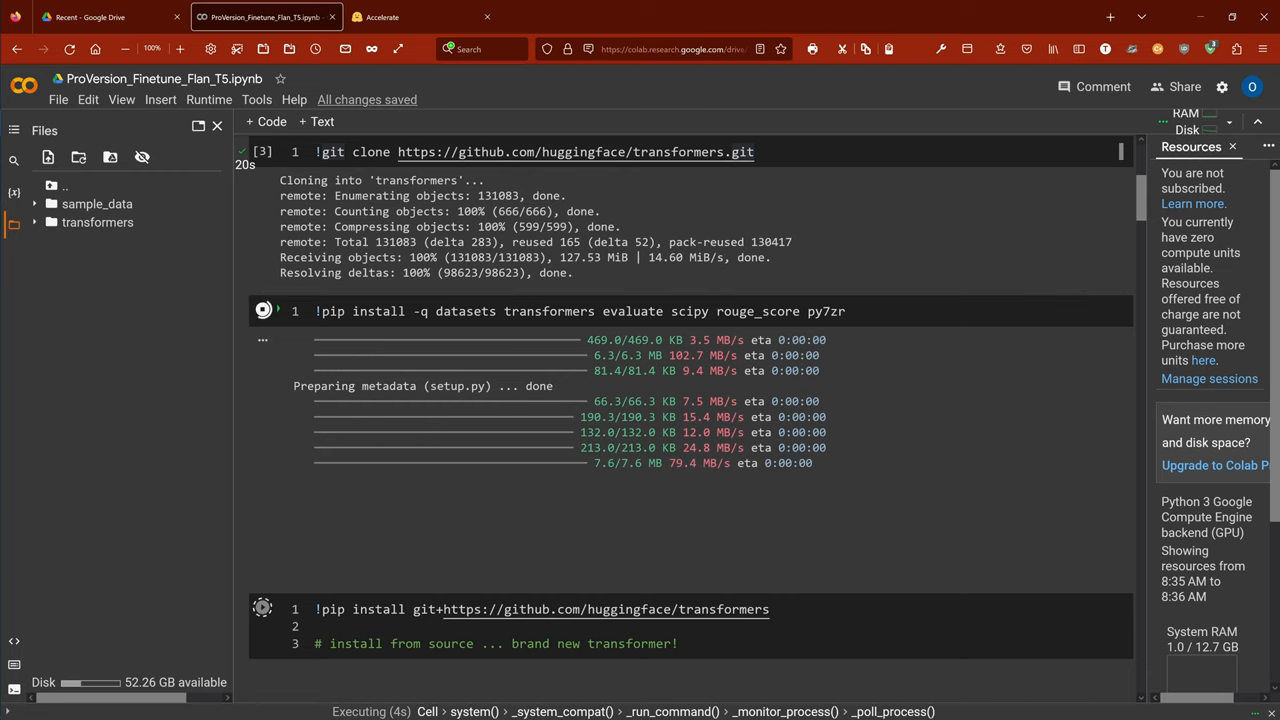
Scroll down while the pip installs run, until the Transformers source install starts cloning
{"action": "scroll", "scroll_direction": "down", "scroll_amount": 3}
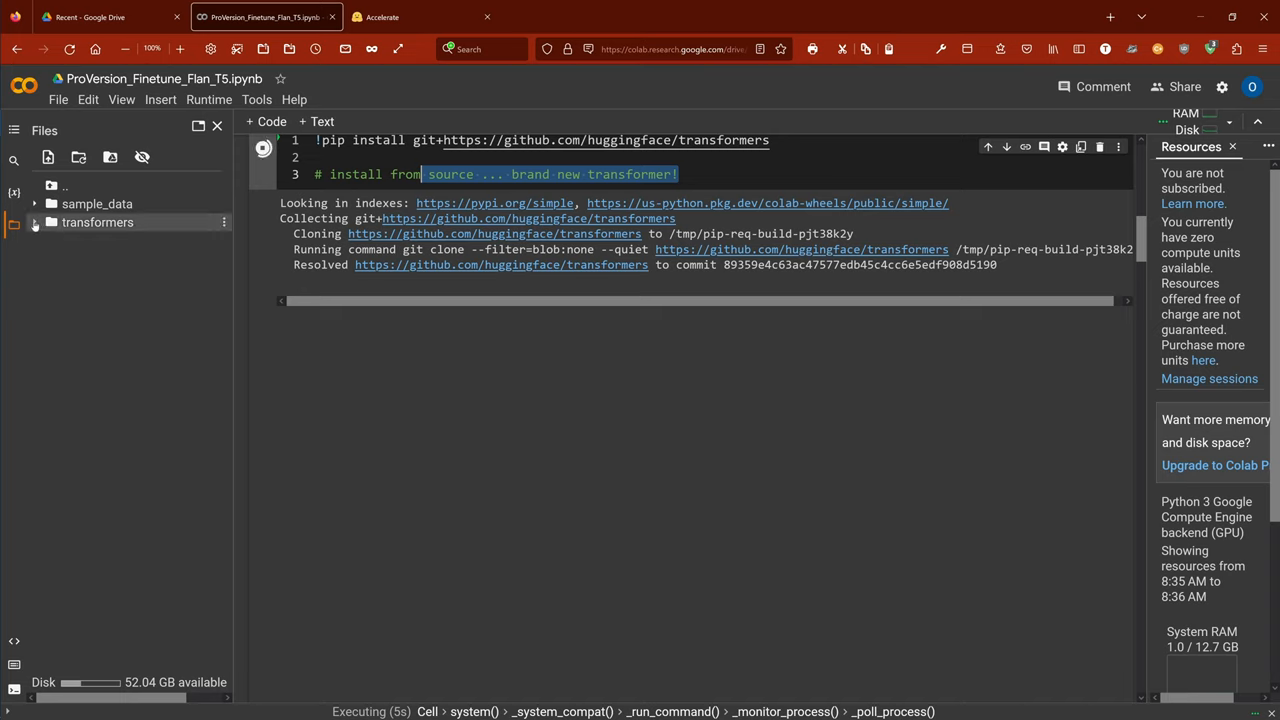
Expand transformers > examples > pytorch > summarization in the Files sidebar
{"action": "left_click", "coordinate": [97, 222]}
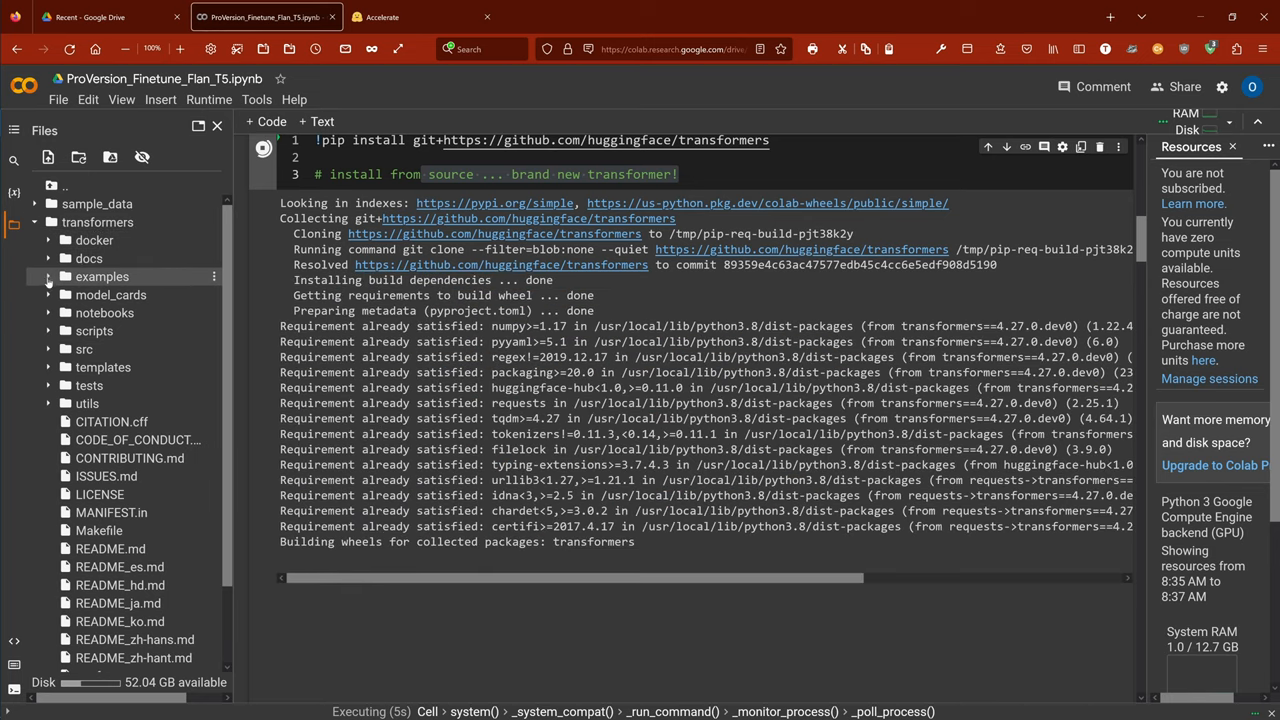
{"action": "left_click", "coordinate": [48, 276]}
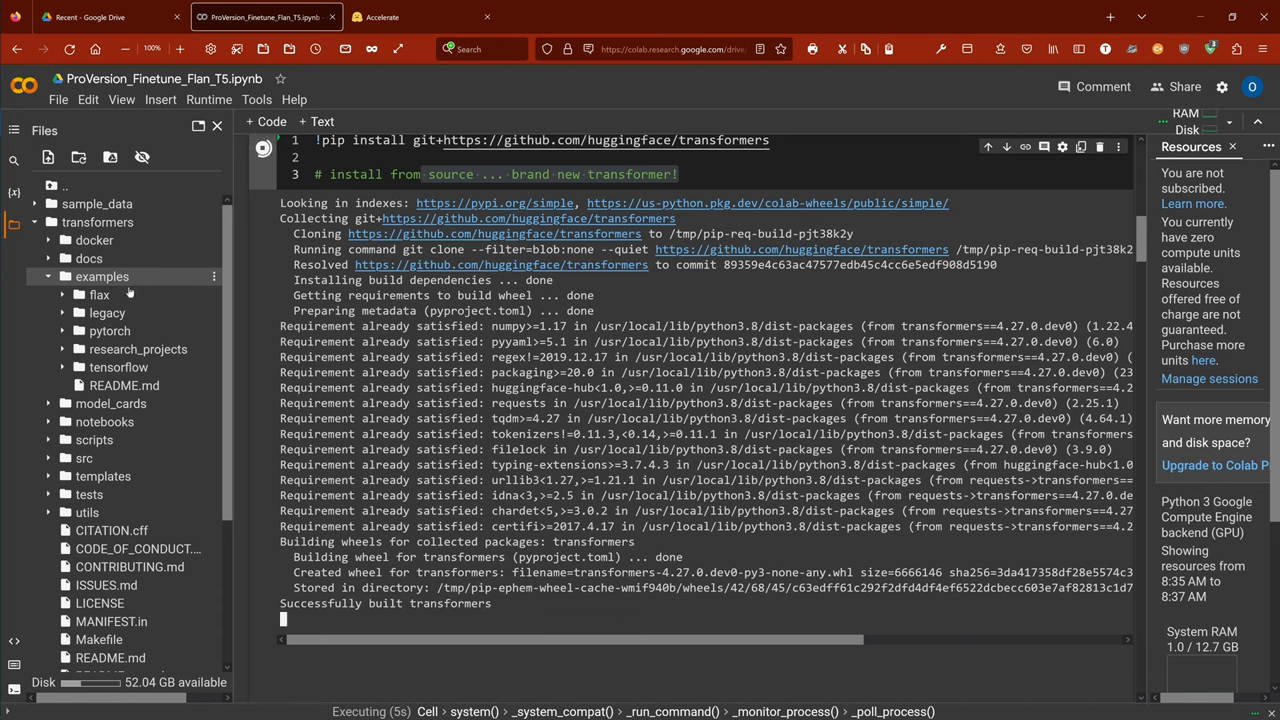
{"action": "mouse_move", "coordinate": [107, 312]}
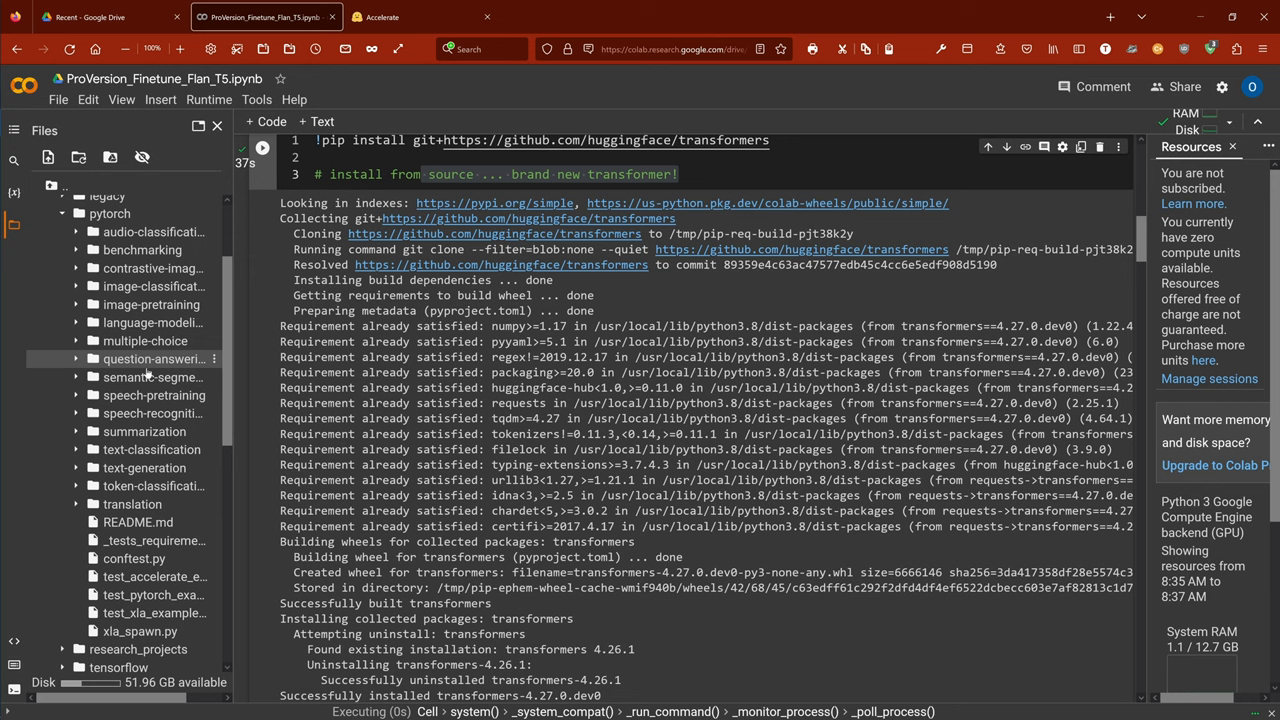
{"action": "mouse_move", "coordinate": [150, 413]}
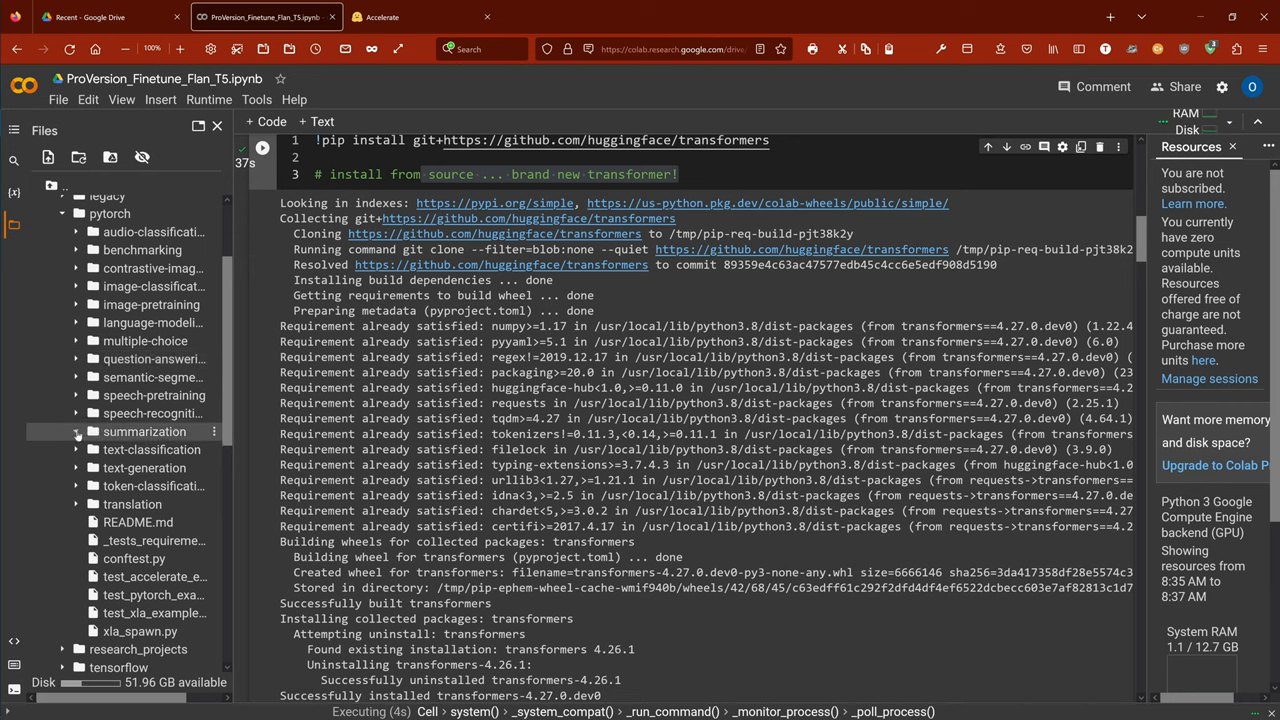
{"action": "left_click", "coordinate": [78, 431]}
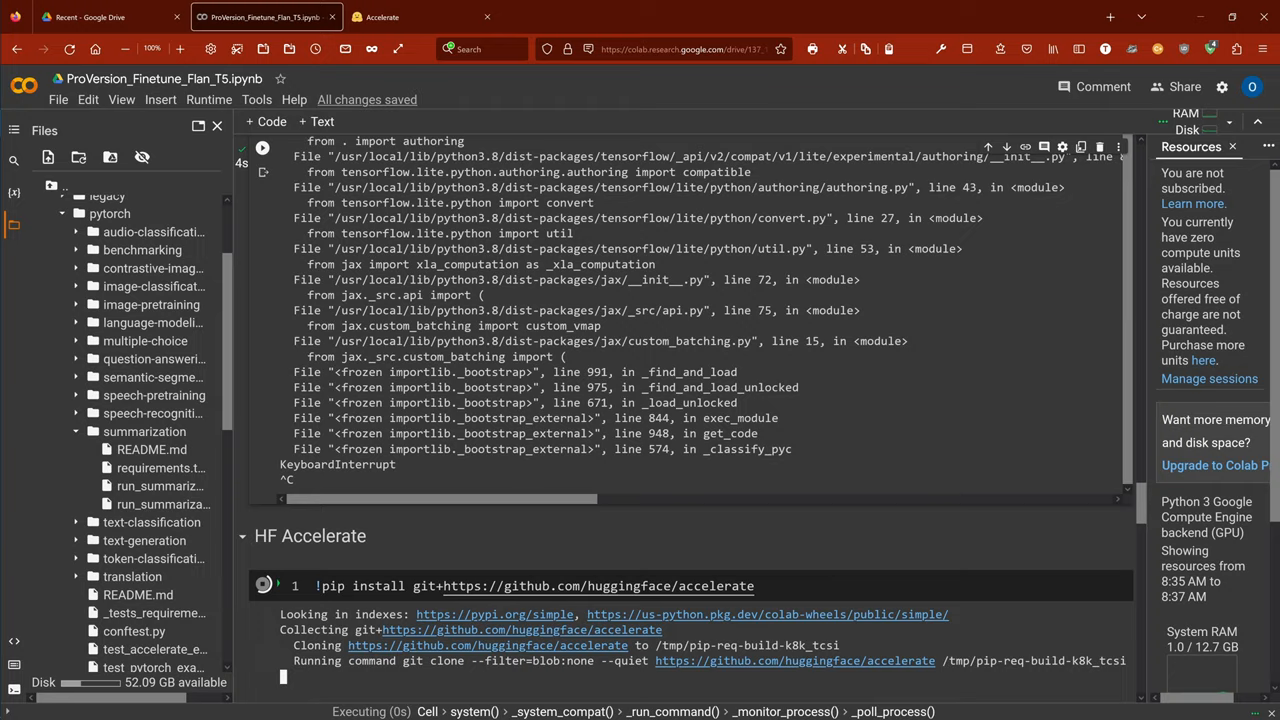
Highlight the HF Accelerate heading and follow the Accelerate source install as it runs
{"action": "scroll", "scroll_direction": "down", "scroll_amount": 3}
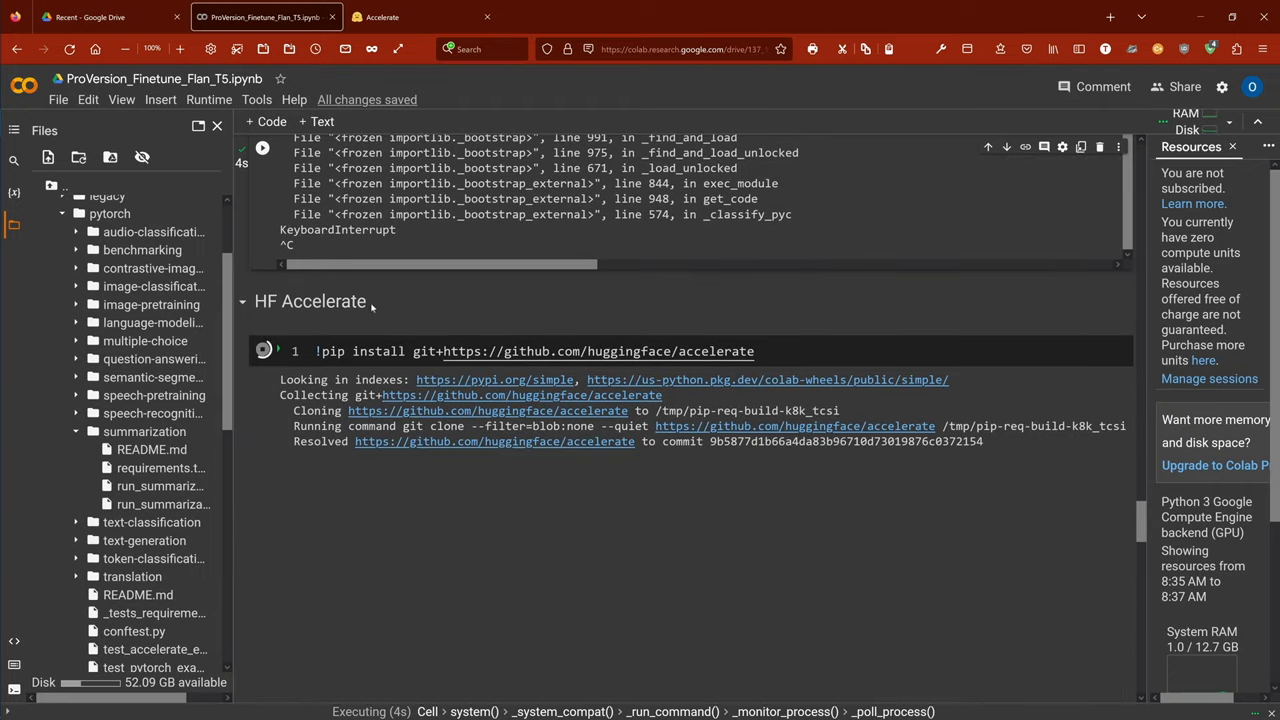
{"action": "double_click", "coordinate": [310, 301]}
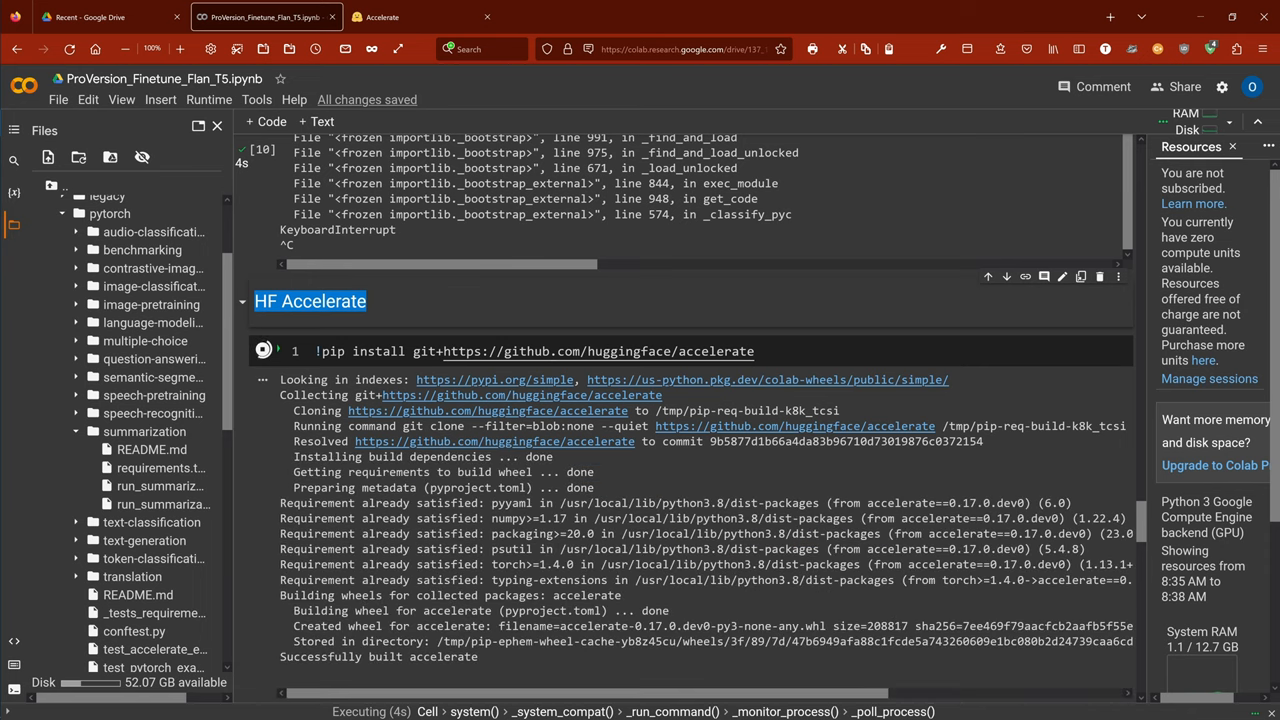
{"action": "scroll", "scroll_direction": "down", "scroll_amount": 3}
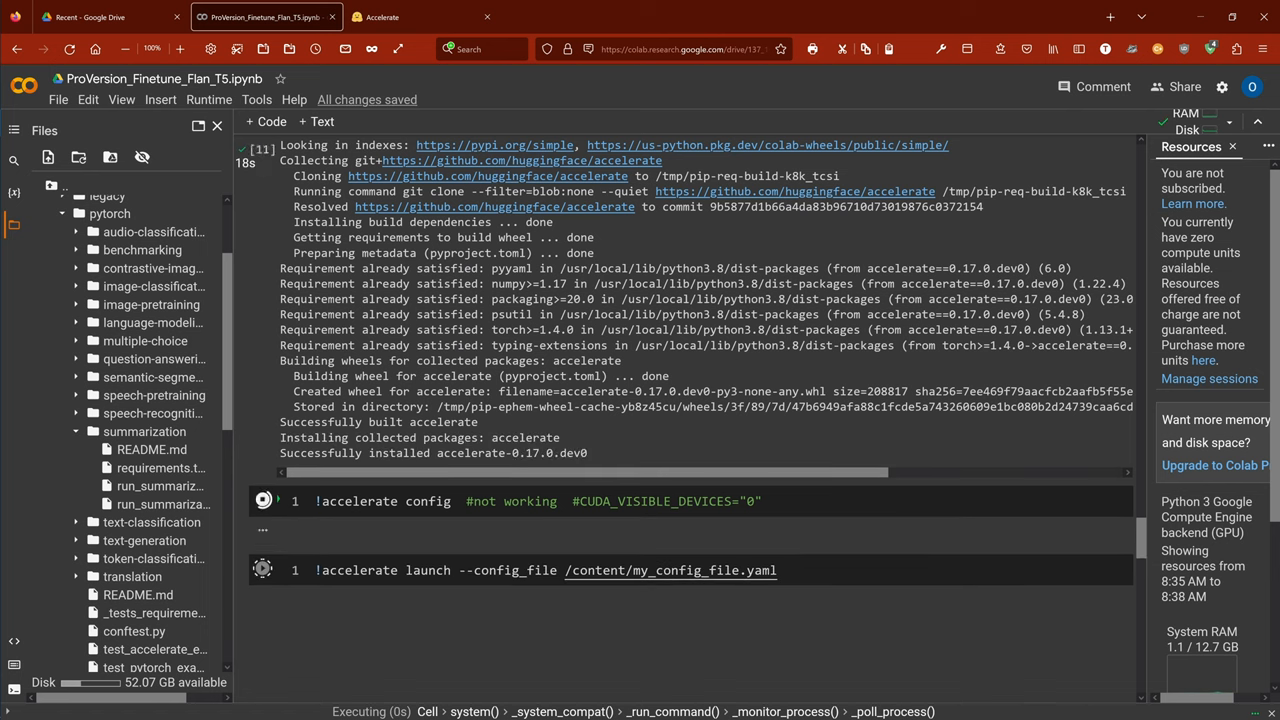
Interrupt the hanging accelerate config cell and run the accelerate launch --config_file cell
{"action": "left_click", "coordinate": [264, 501]}
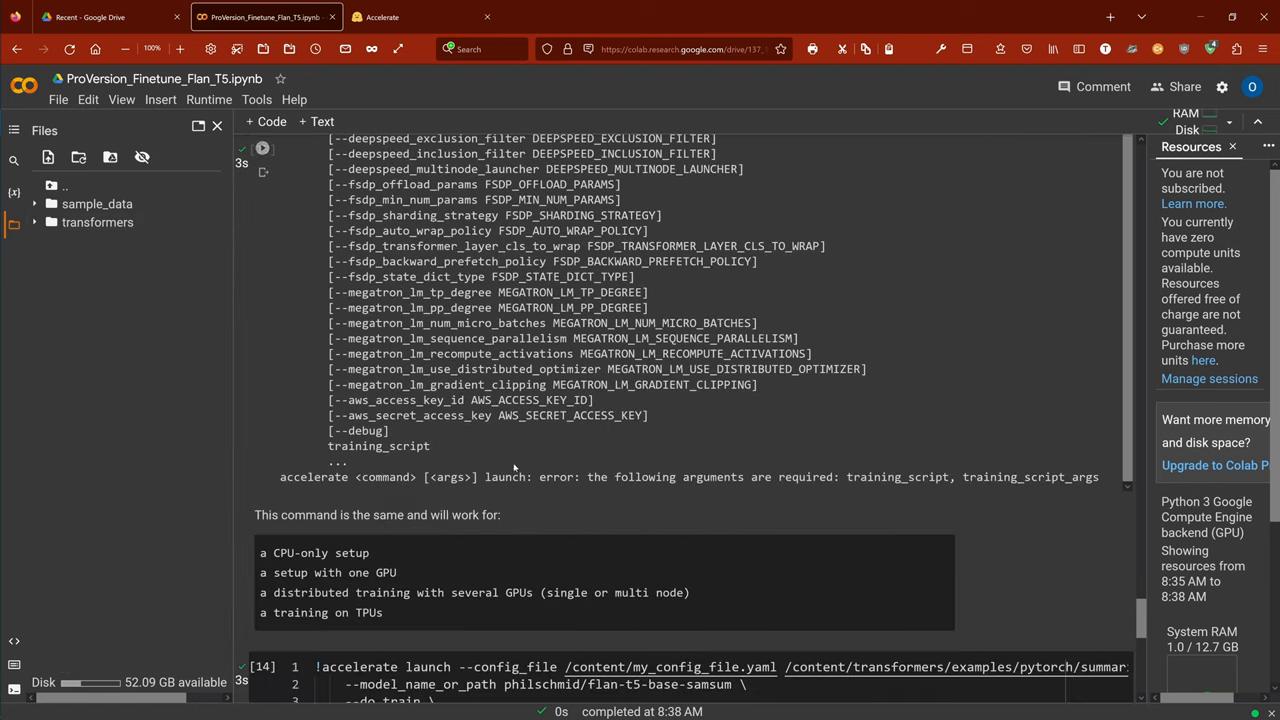
{"action": "left_click", "coordinate": [262, 151]}
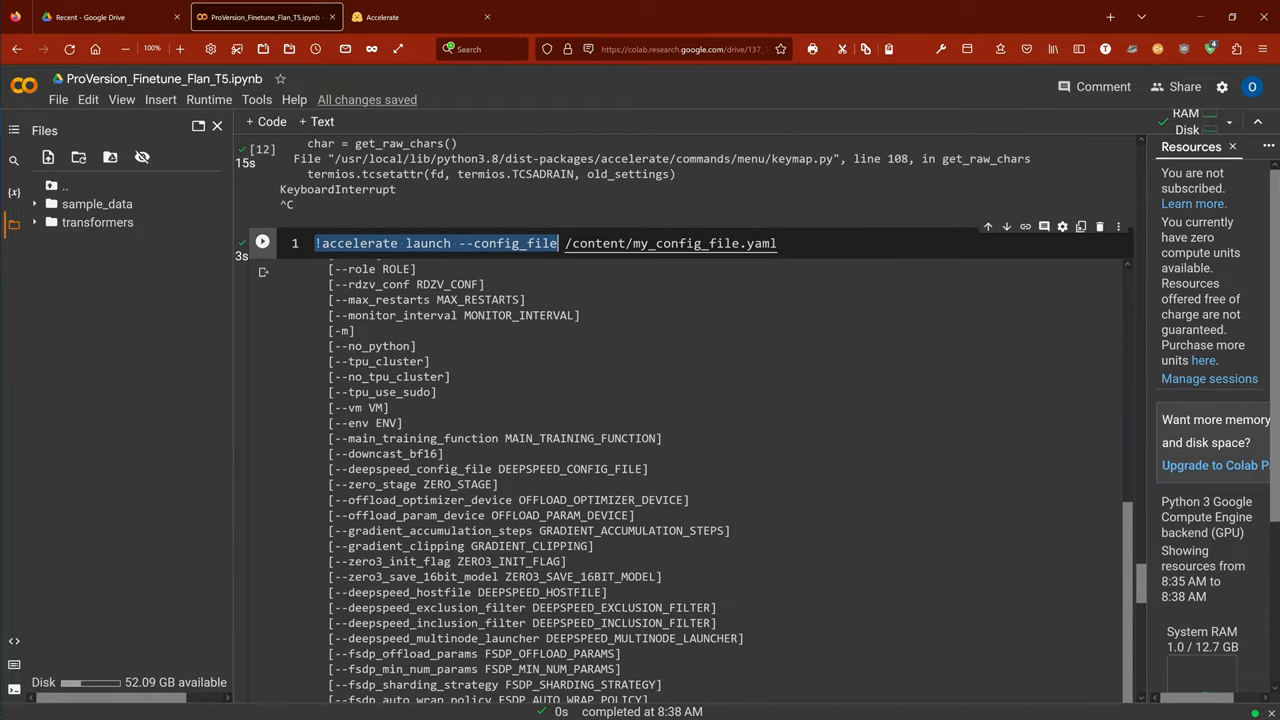
Highlight the config file path and rerun the accelerate launch cell
{"action": "left_click_drag", "start_coordinate": [565, 243], "coordinate": [778, 243]}
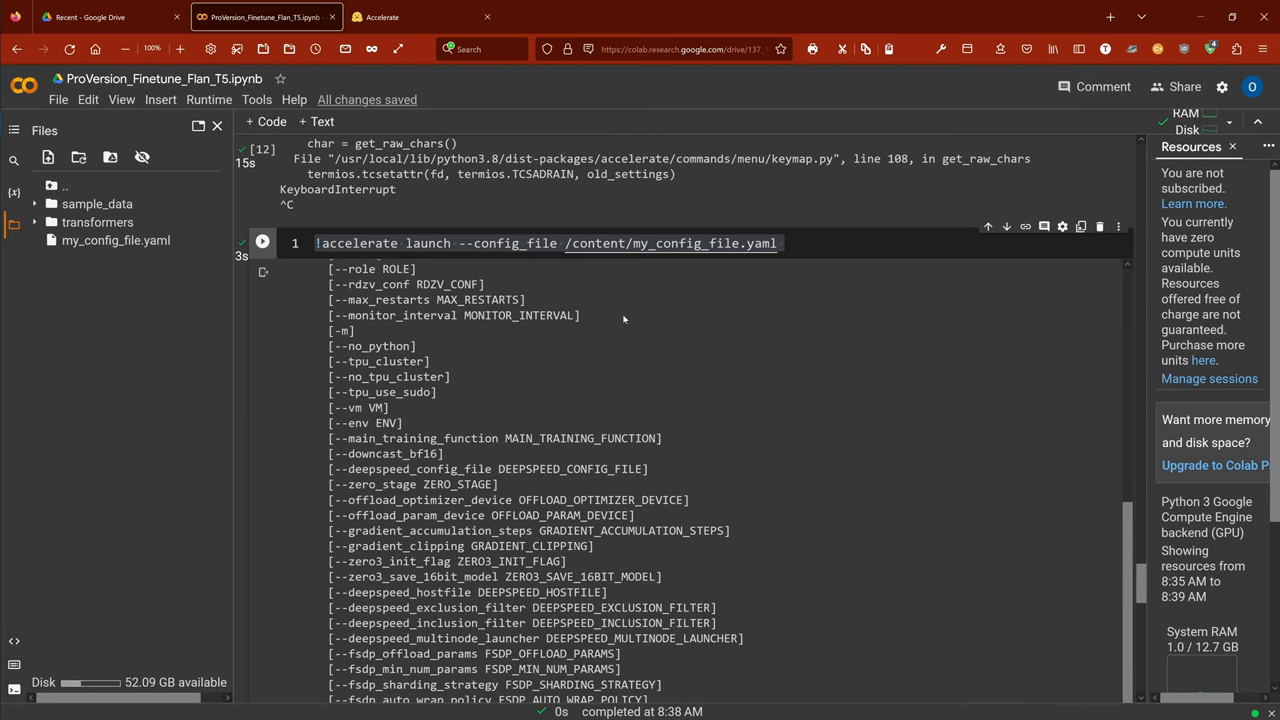
{"action": "scroll", "scroll_direction": "up", "scroll_amount": 3}
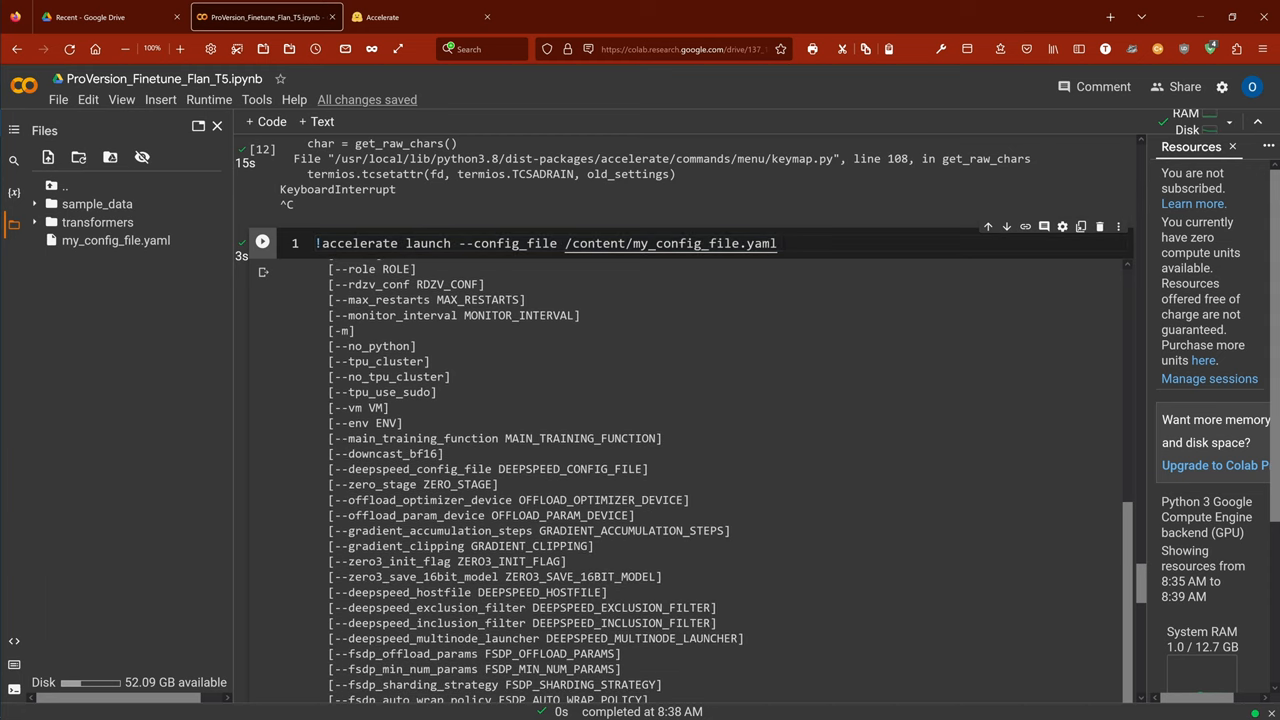
{"action": "left_click", "coordinate": [262, 243]}
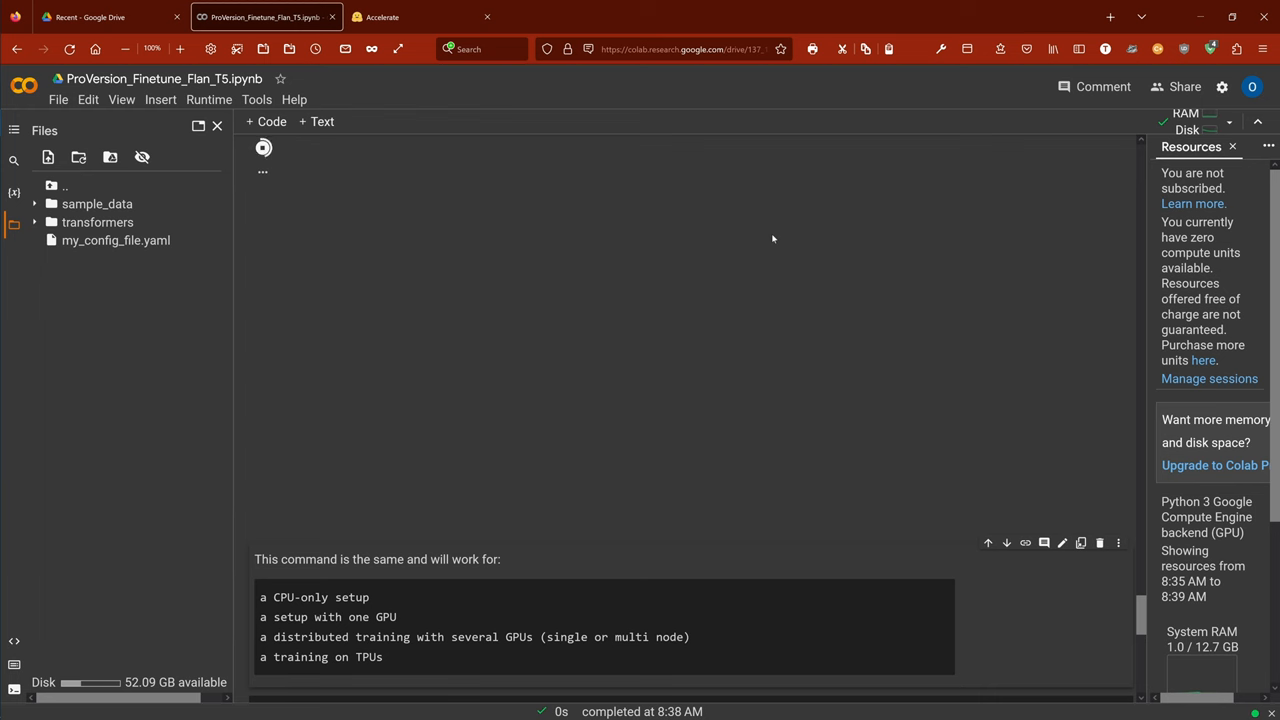
Run the full summarization launch cell and scroll through its FileNotFoundError output
{"action": "left_click", "coordinate": [263, 147]}
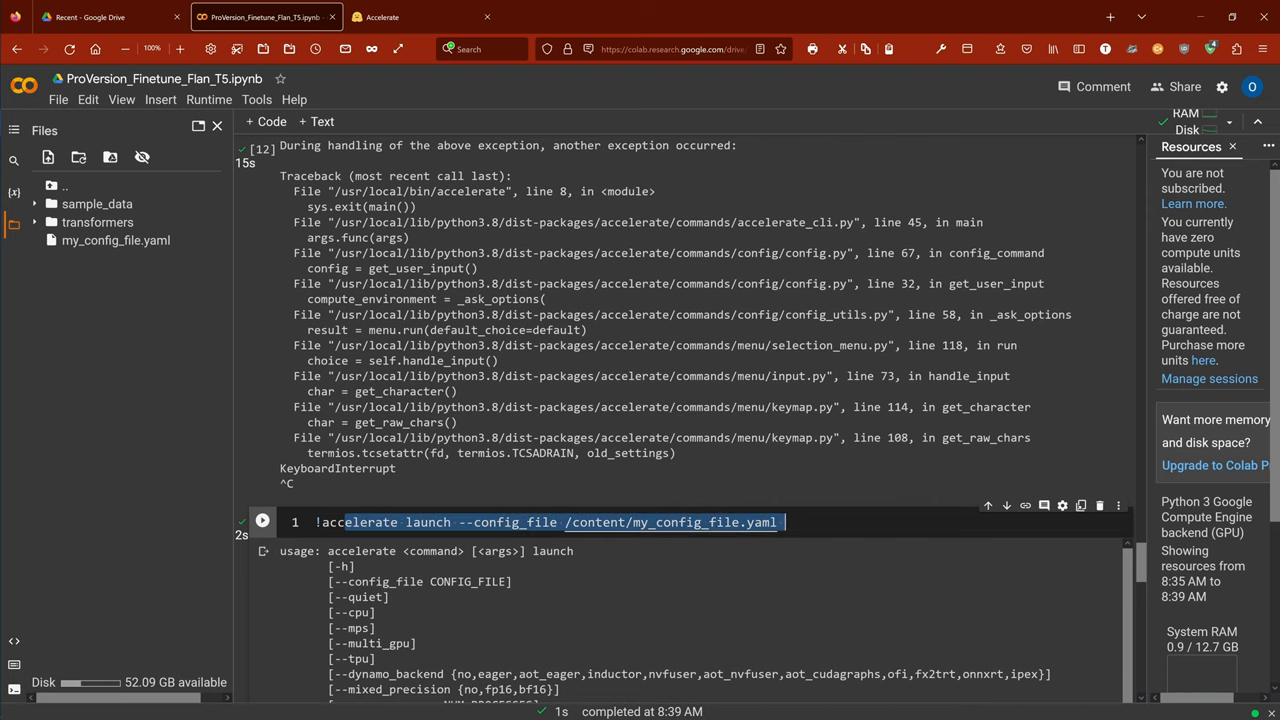
{"action": "scroll", "scroll_direction": "down", "scroll_amount": 3}
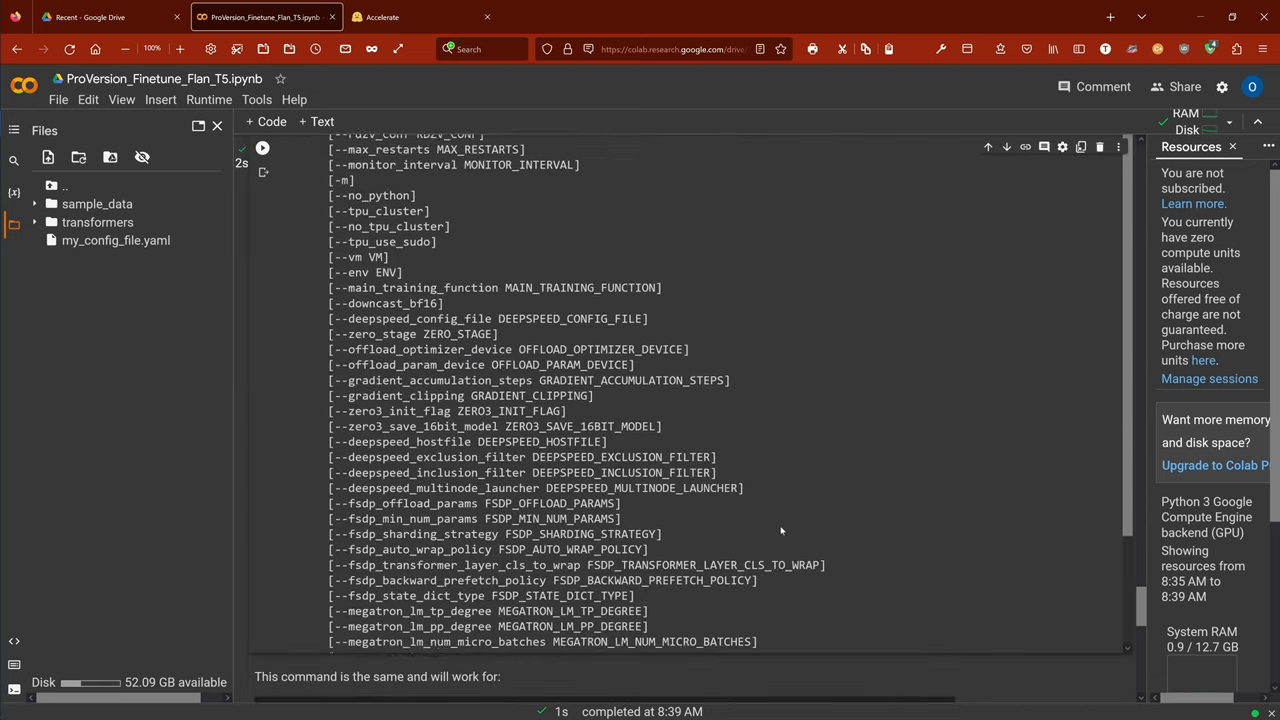
{"action": "scroll", "scroll_direction": "down", "scroll_amount": 3}
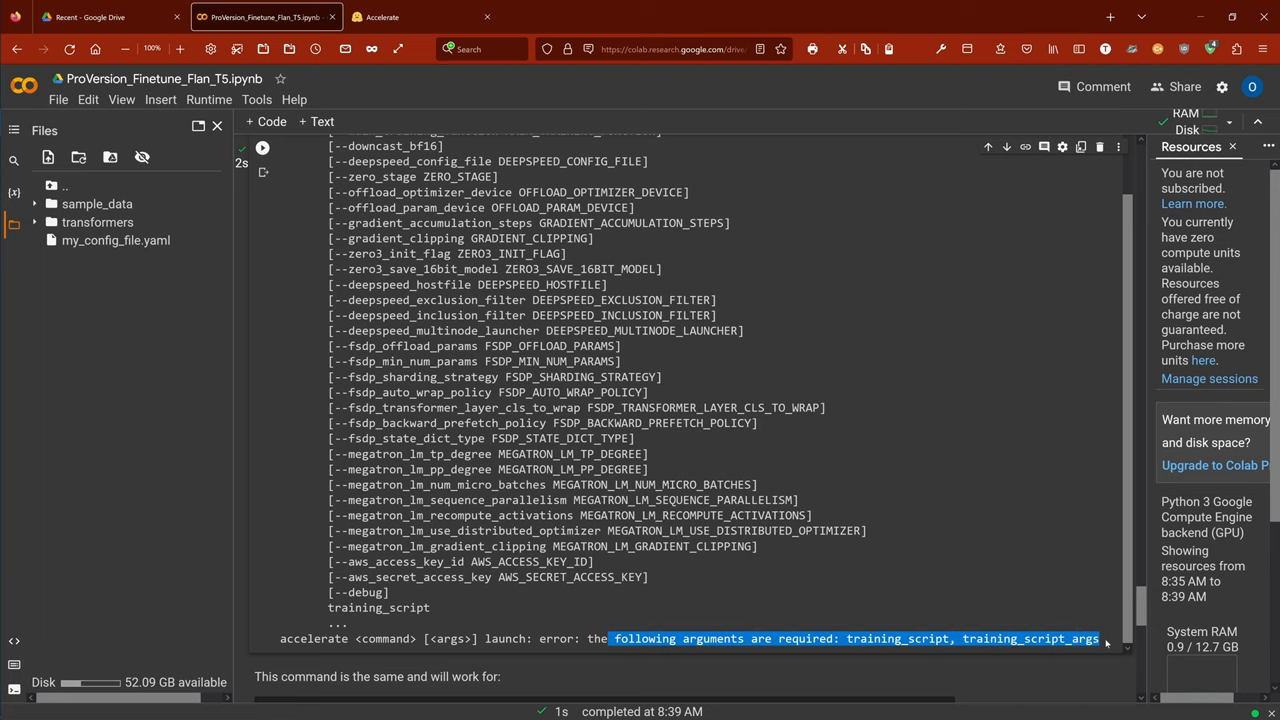
{"action": "scroll", "scroll_direction": "down", "scroll_amount": 3}
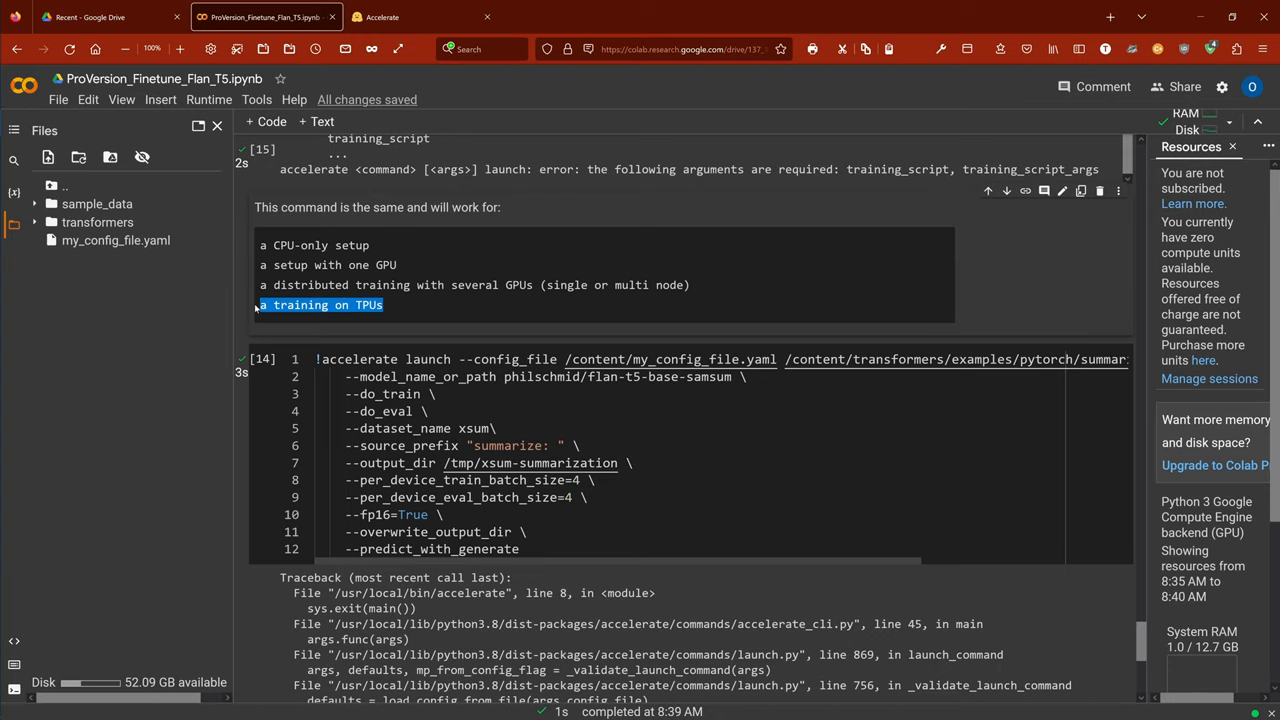
{"action": "mouse_move", "coordinate": [422, 306]}
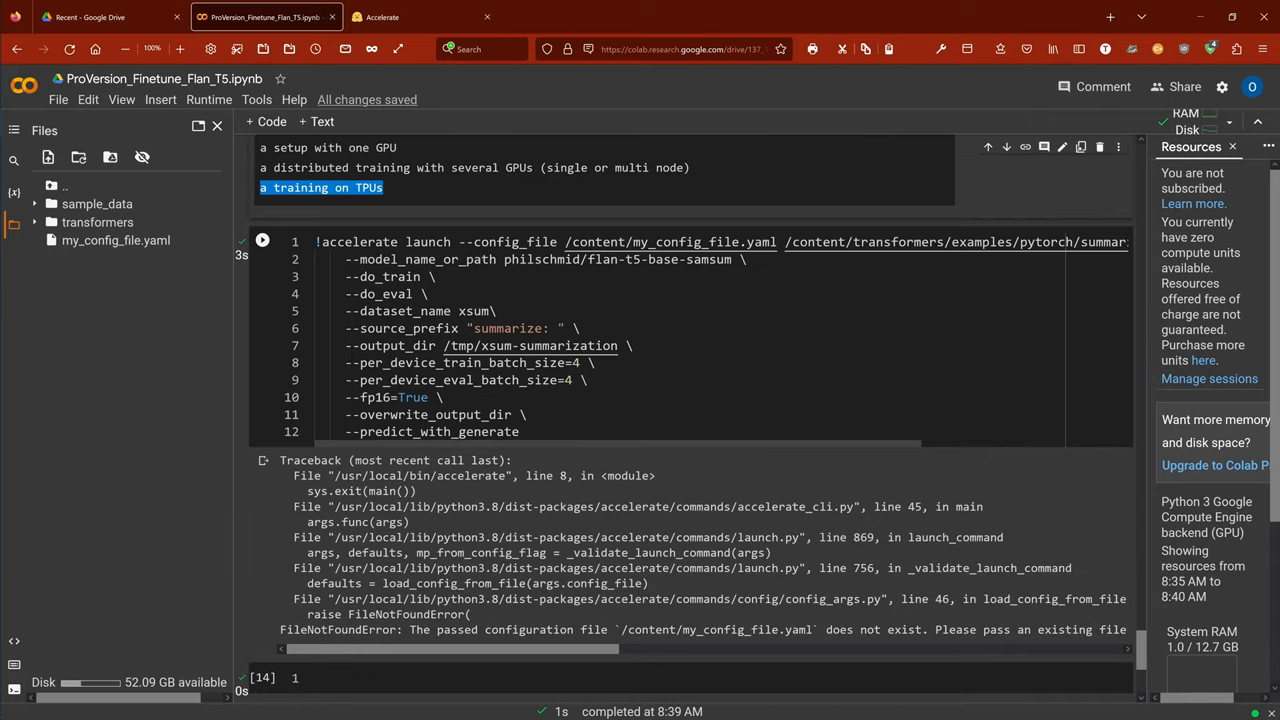
Highlight --config_file, close the Files sidebar, and read through the launch arguments
{"action": "left_click_drag", "start_coordinate": [320, 241], "coordinate": [421, 241]}
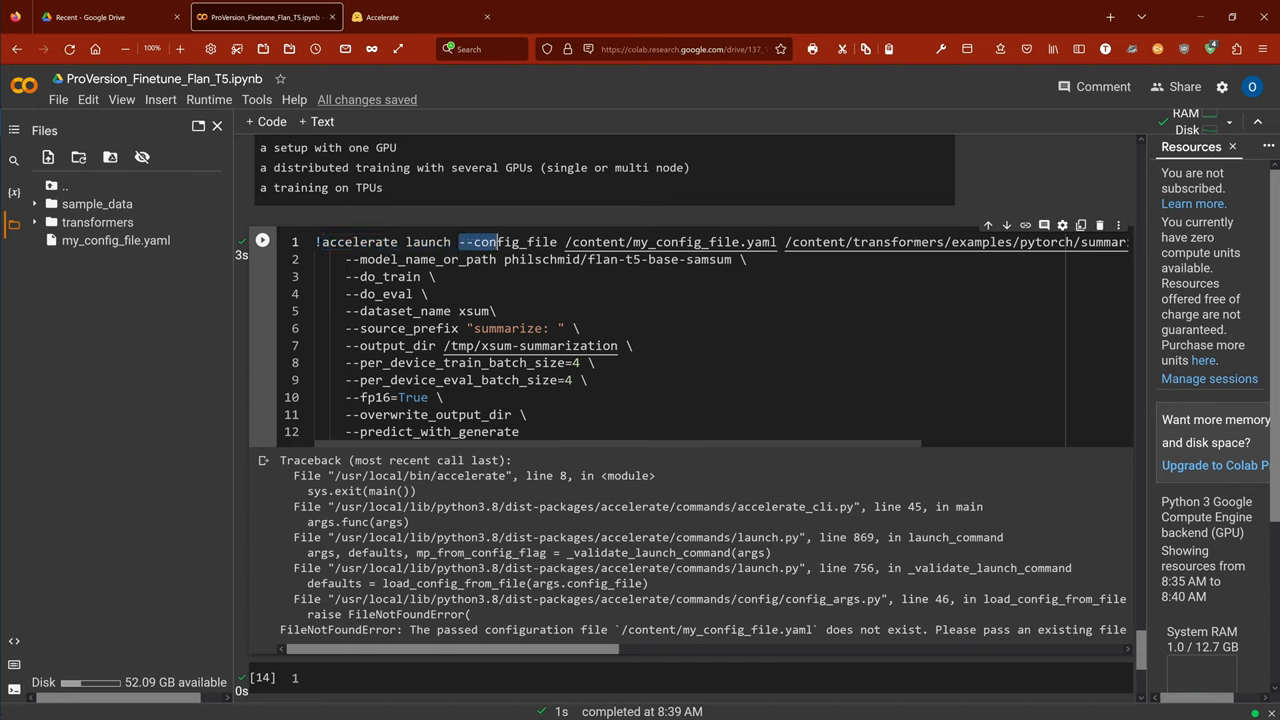
{"action": "mouse_move", "coordinate": [670, 242]}
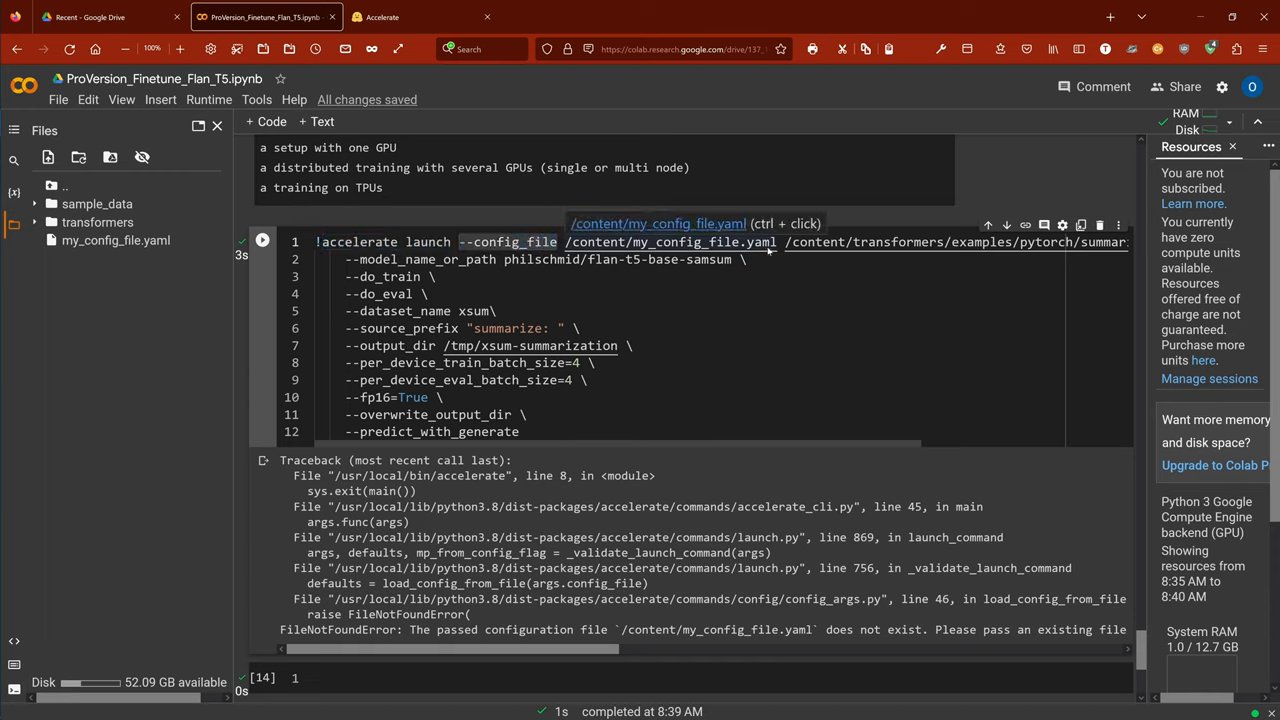
{"action": "mouse_move", "coordinate": [768, 252]}
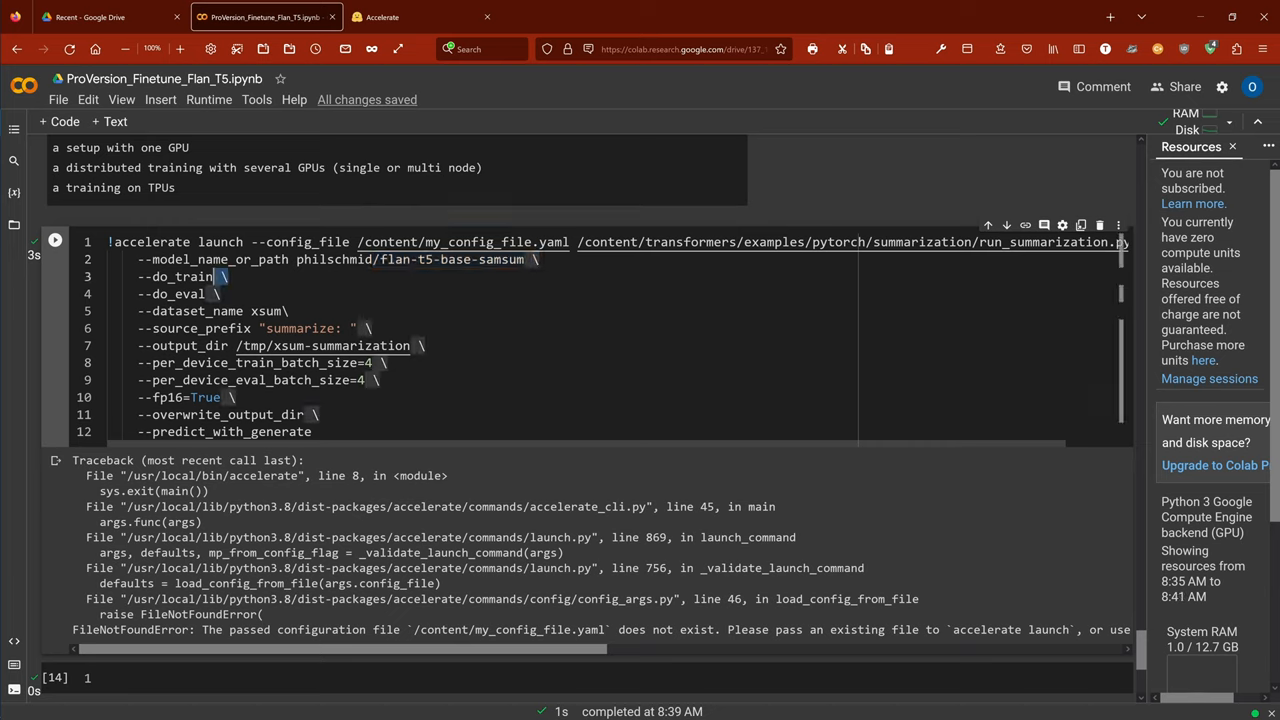
{"action": "double_click", "coordinate": [183, 293]}
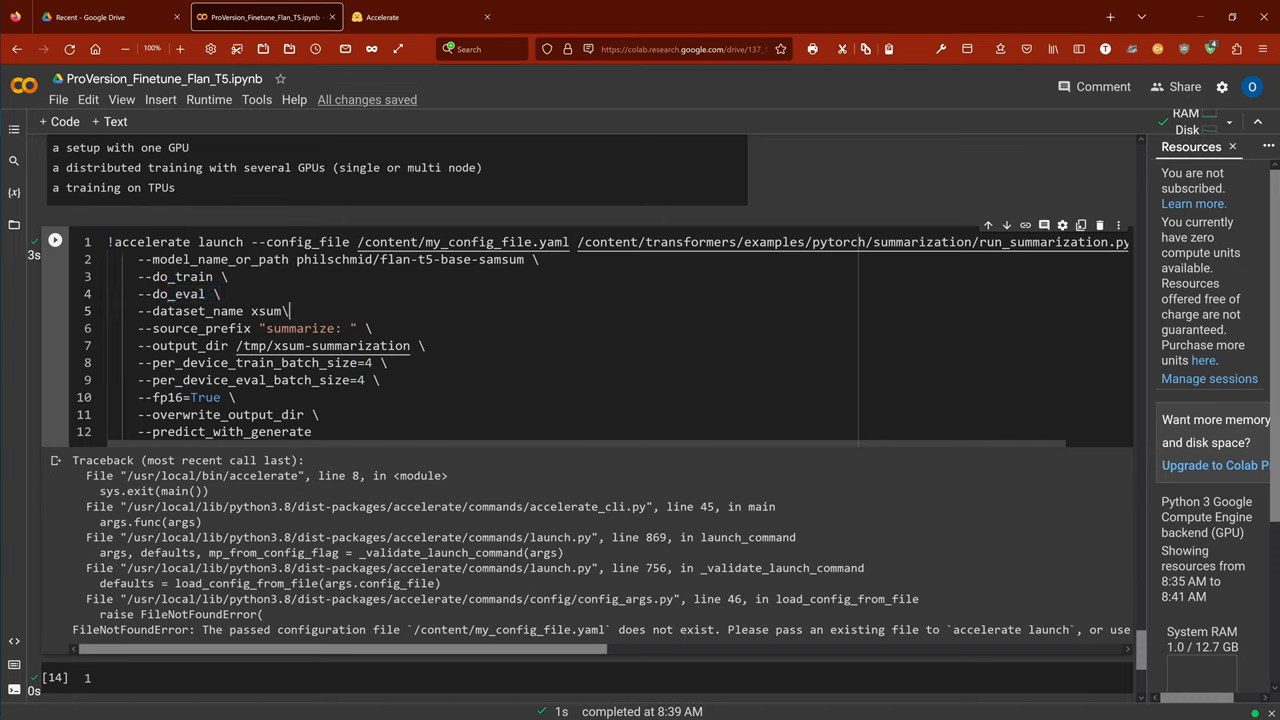
{"action": "double_click", "coordinate": [197, 311]}
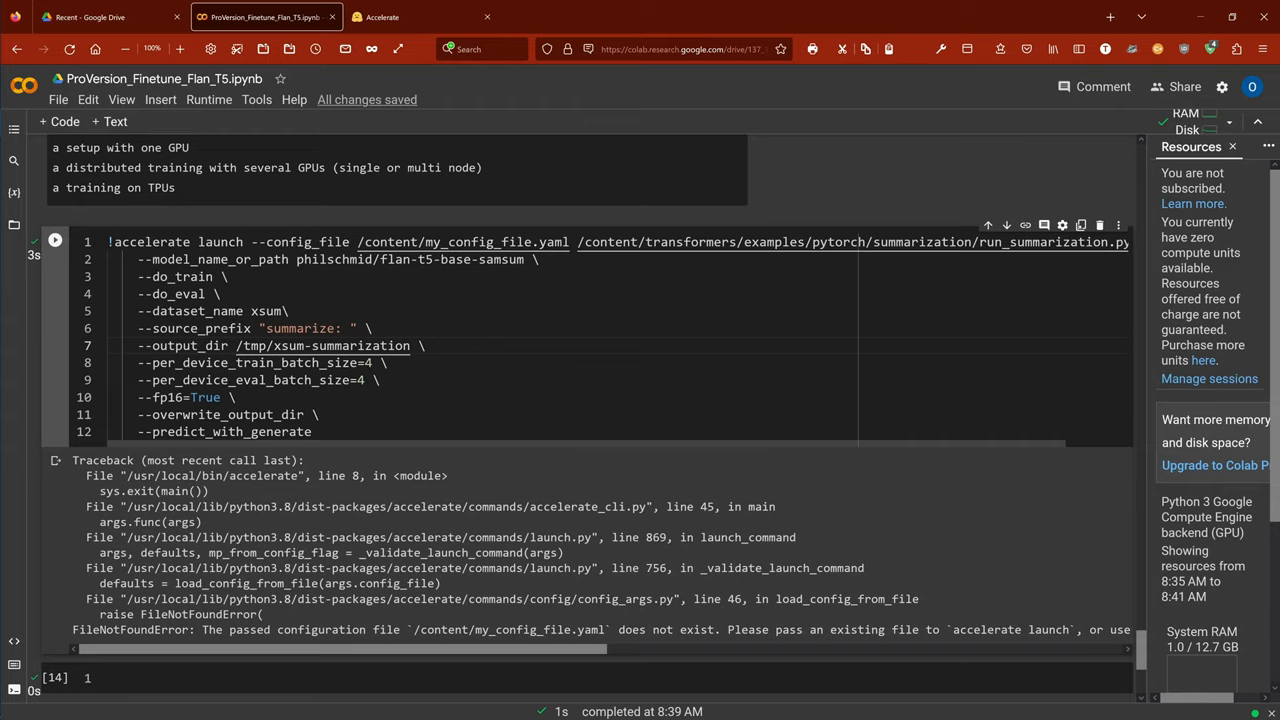
{"action": "left_click", "coordinate": [55, 240]}
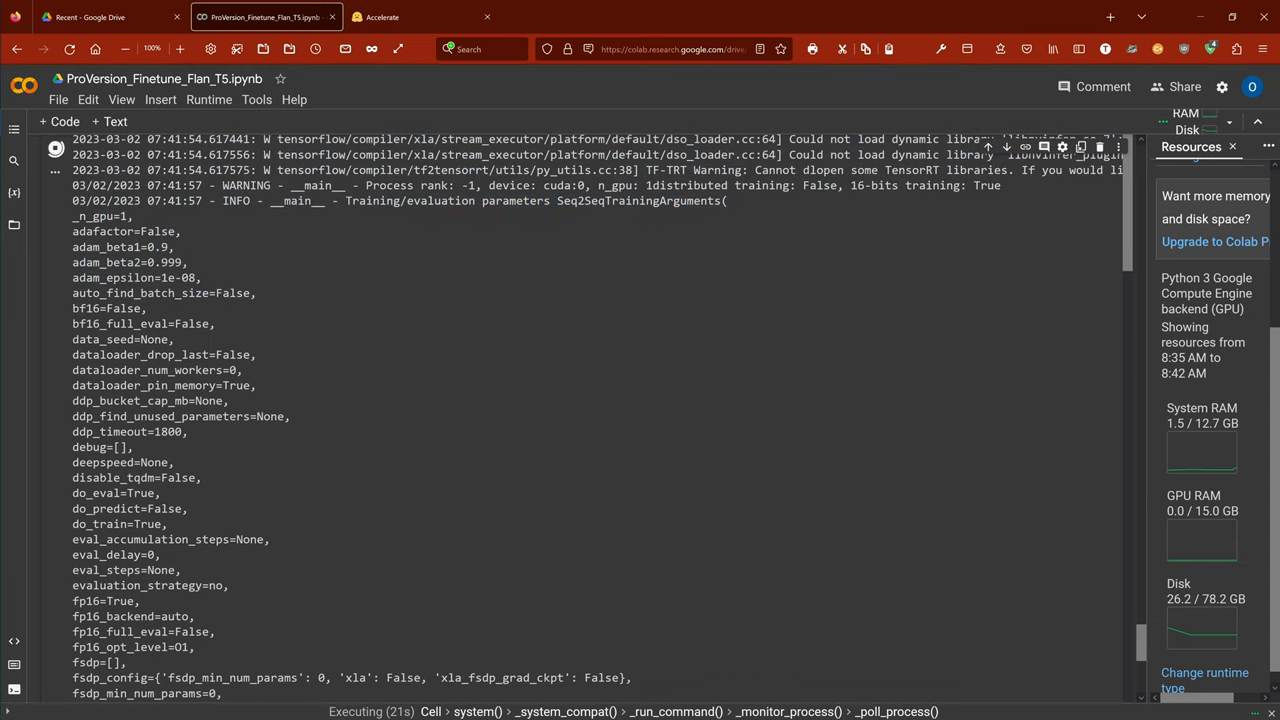
{"action": "left_click_drag", "start_coordinate": [72, 139], "coordinate": [145, 308]}
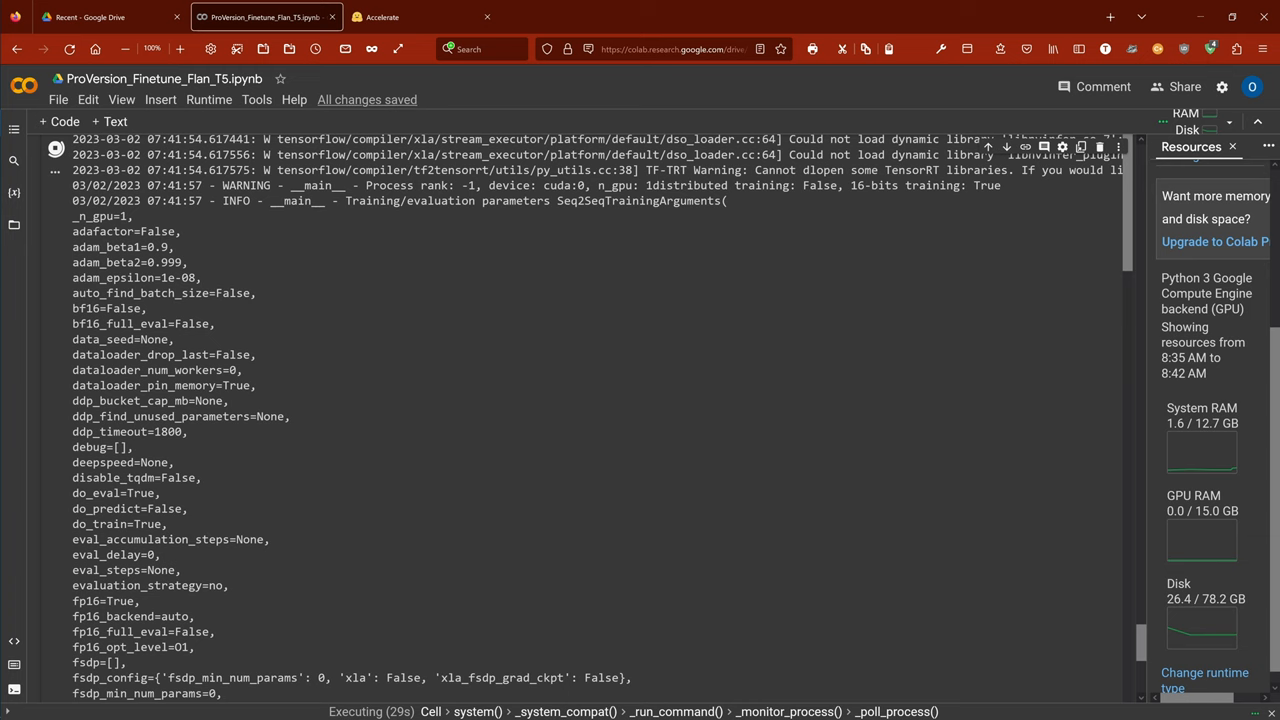
{"action": "scroll", "scroll_direction": "down", "scroll_amount": 3}
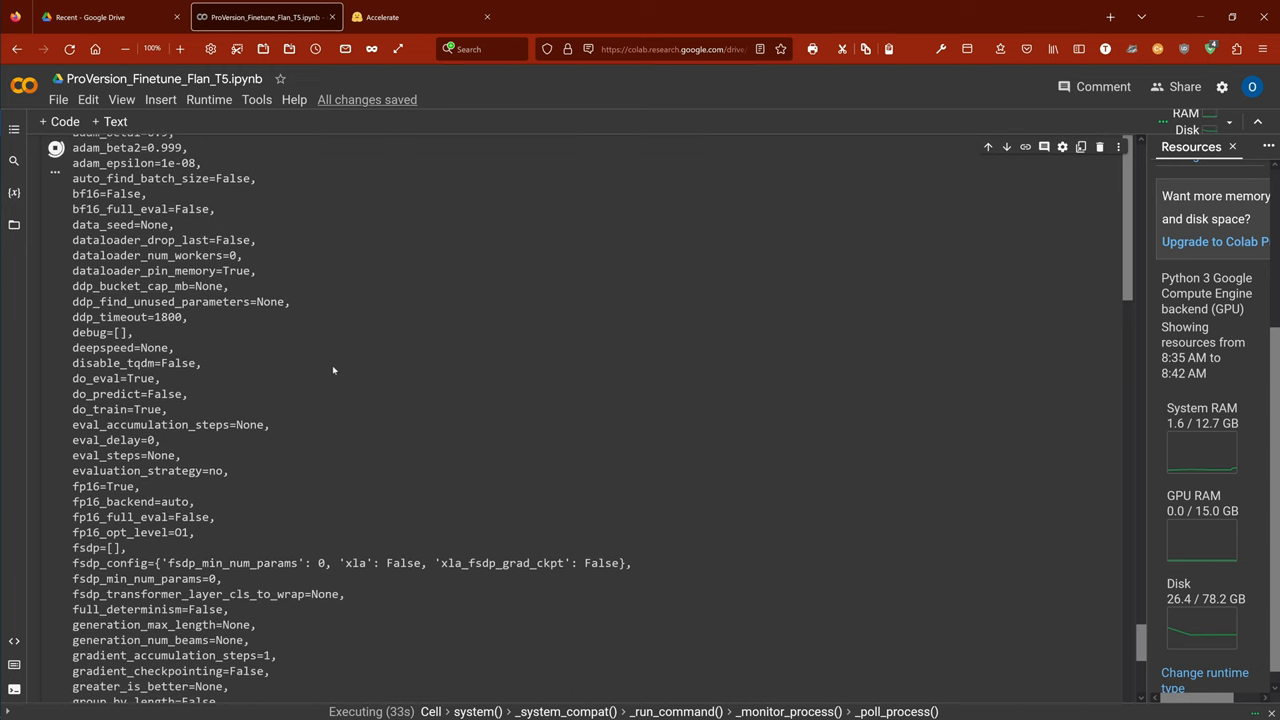
{"action": "scroll", "scroll_direction": "down", "scroll_amount": 3}
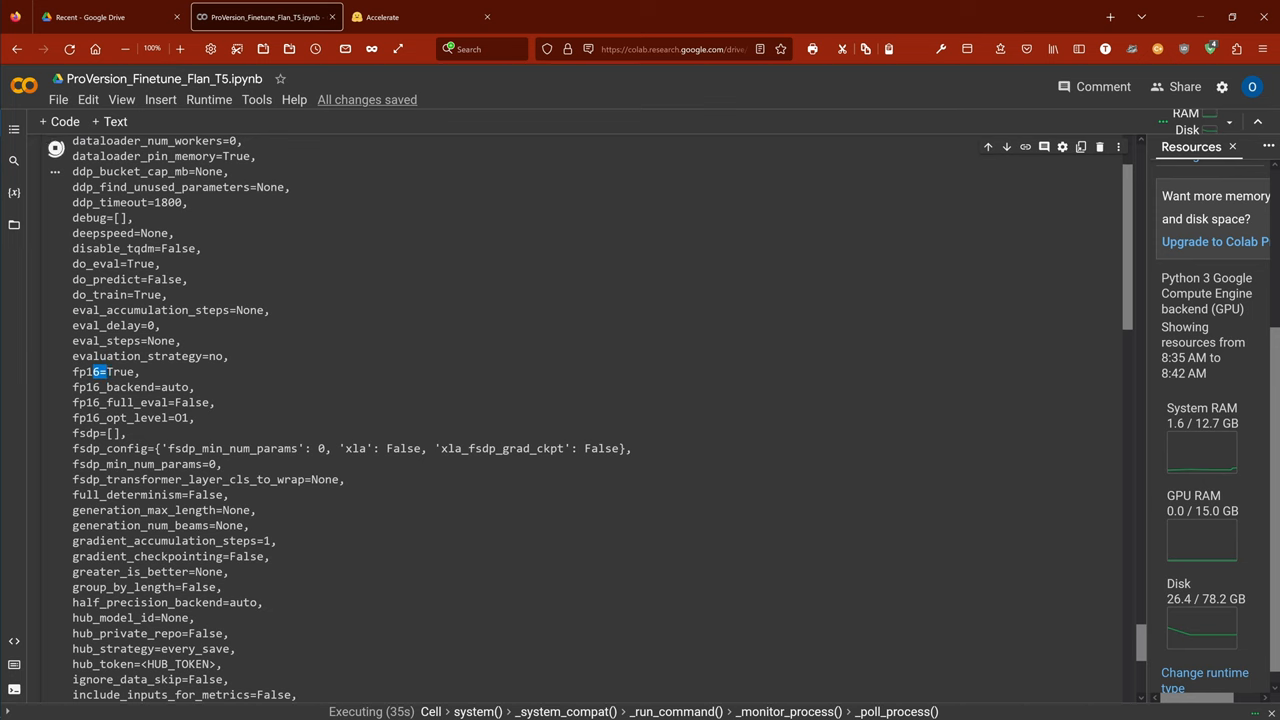
{"action": "scroll", "scroll_direction": "down", "scroll_amount": 3}
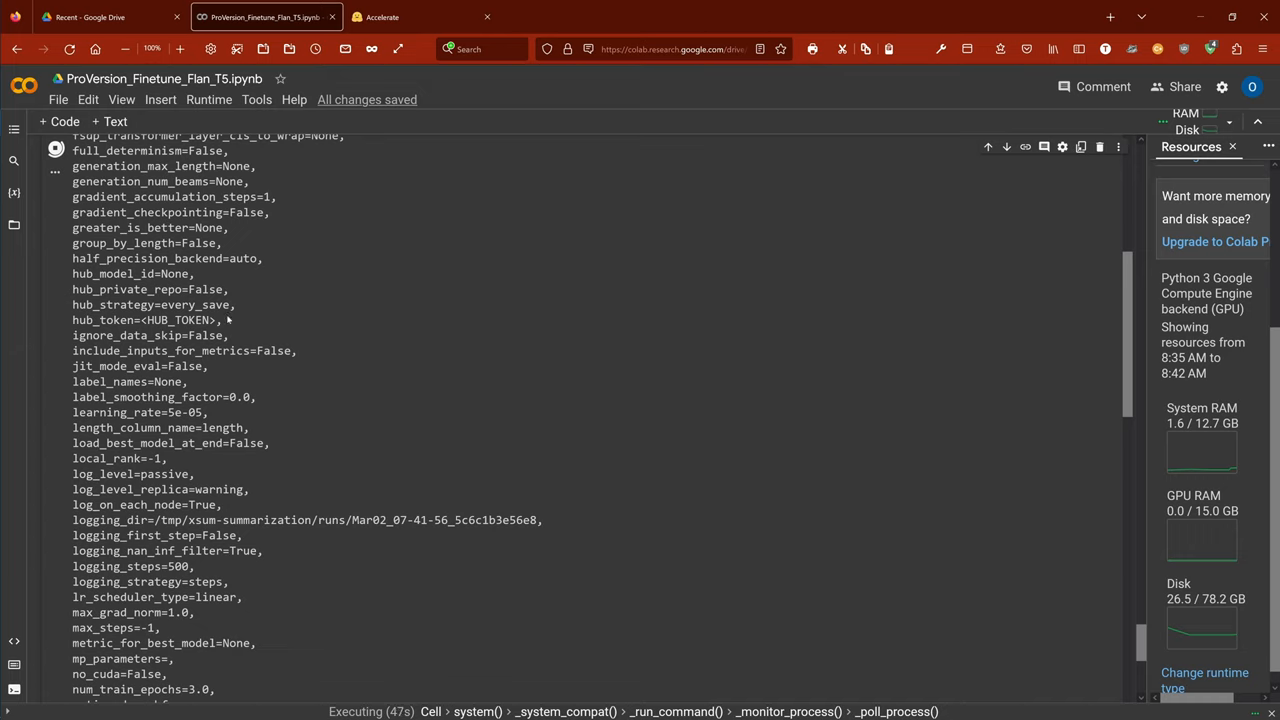
{"action": "scroll", "scroll_direction": "down", "scroll_amount": 3}
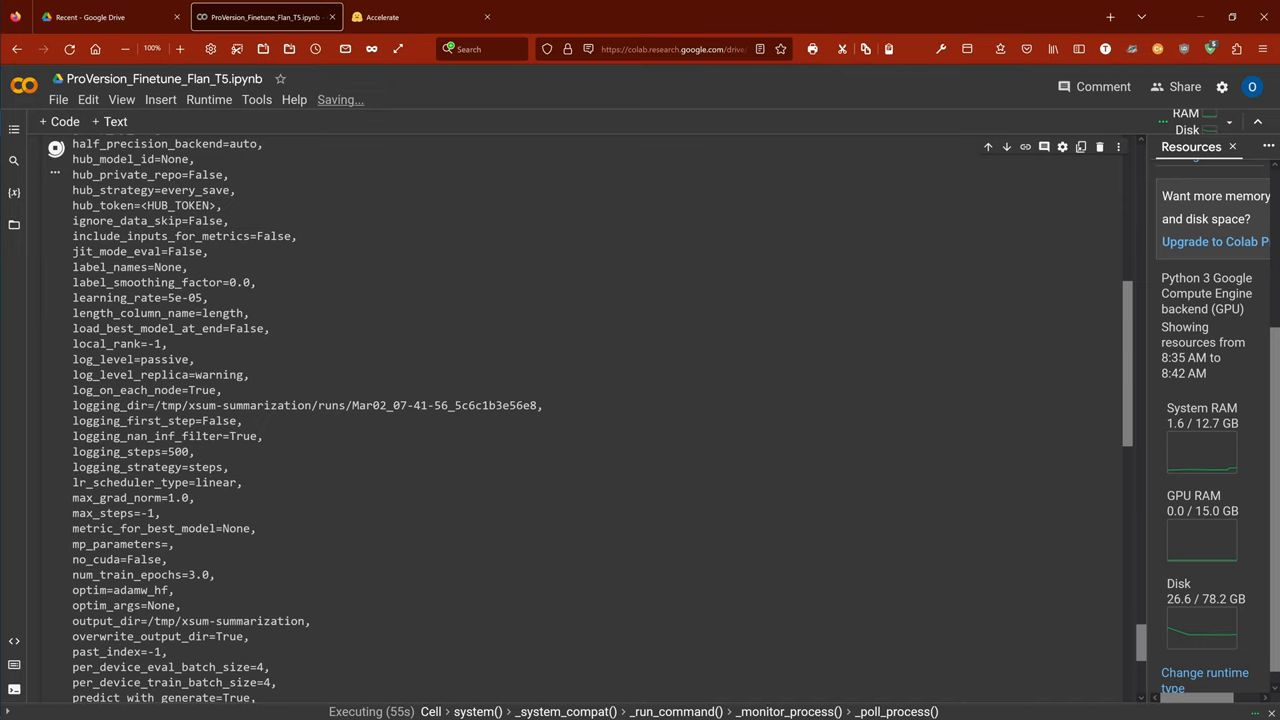
{"action": "scroll", "scroll_direction": "down", "scroll_amount": 3}
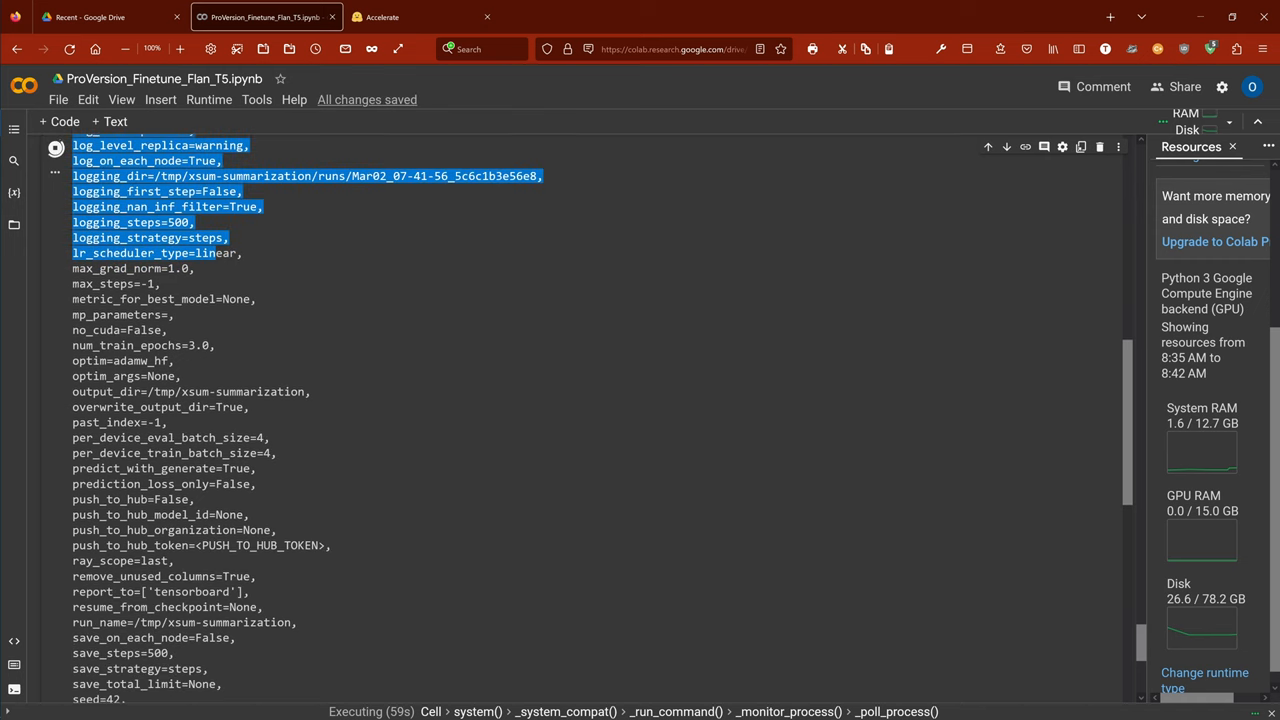
{"action": "scroll", "scroll_direction": "down", "scroll_amount": 3}
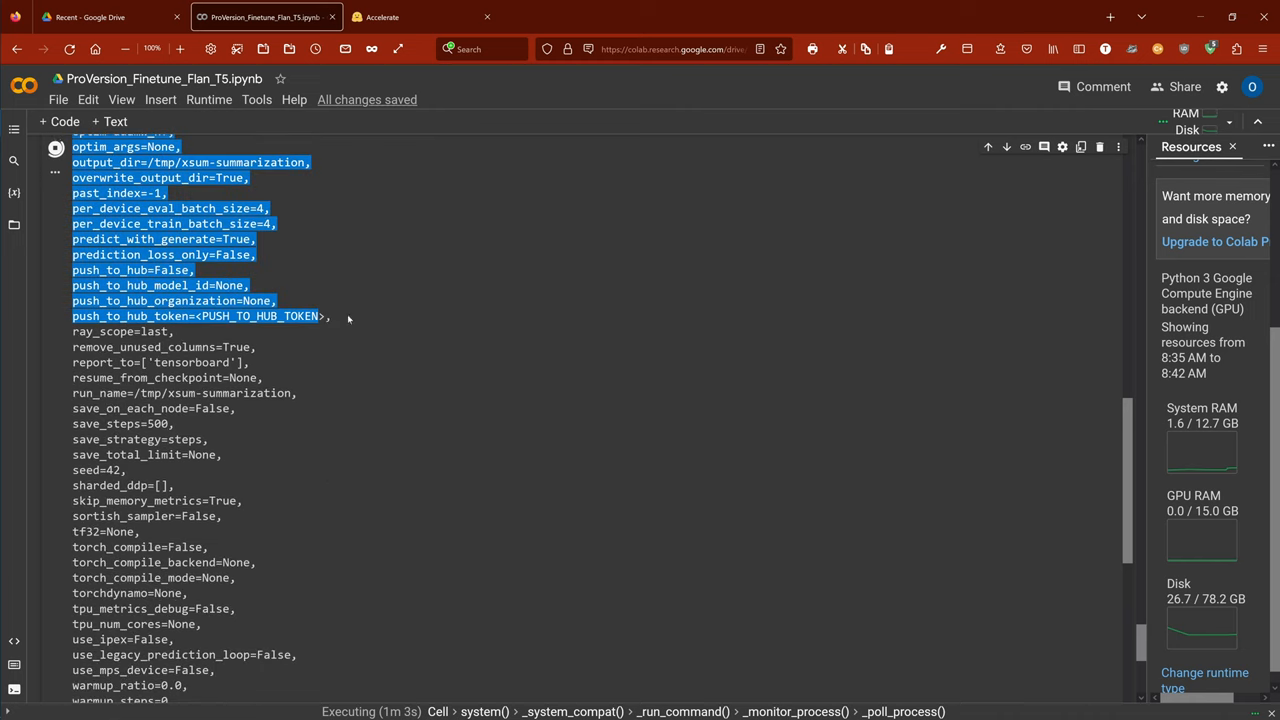
{"action": "scroll", "scroll_direction": "down", "scroll_amount": 3}
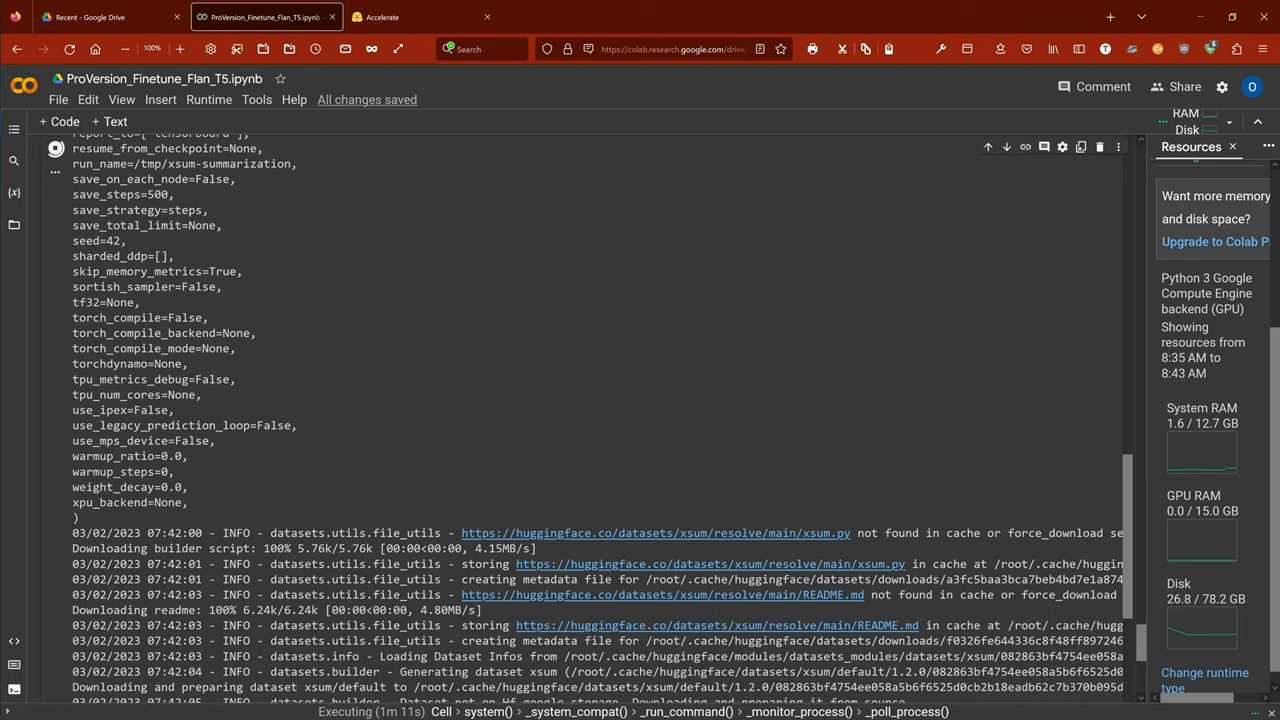
{"action": "mouse_move", "coordinate": [538, 365]}
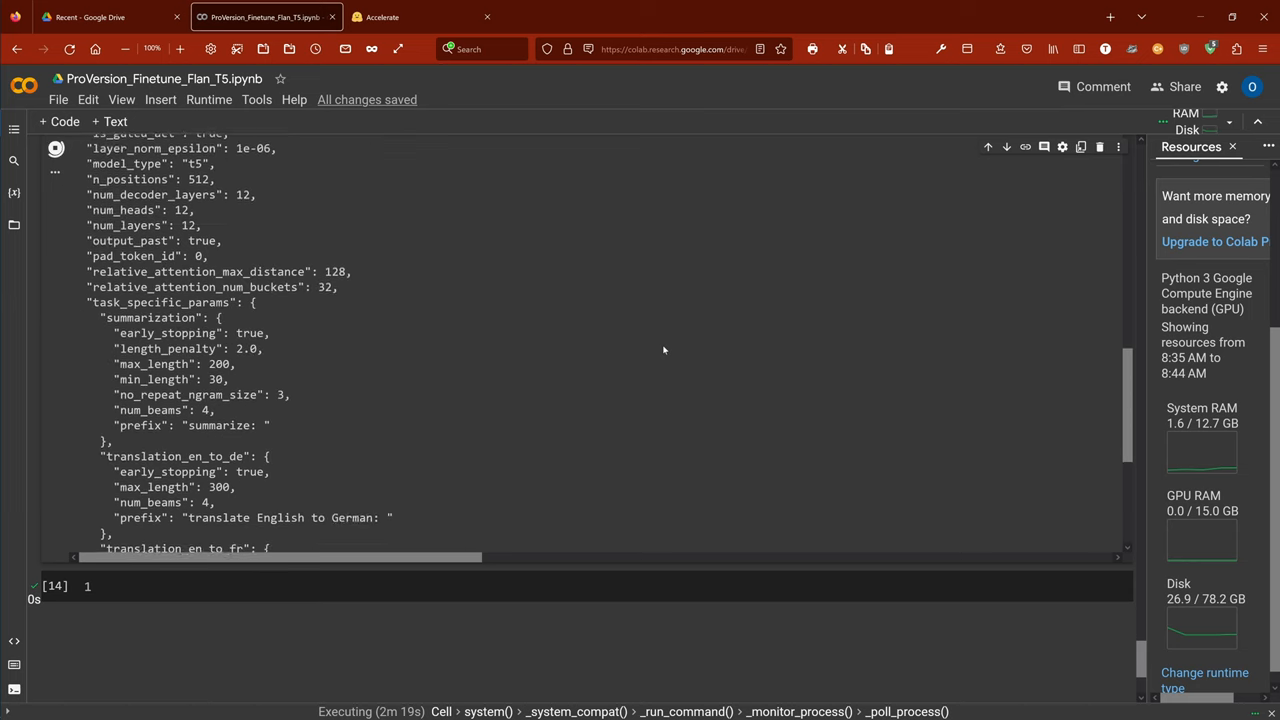
{"action": "scroll", "scroll_direction": "down", "scroll_amount": 3}
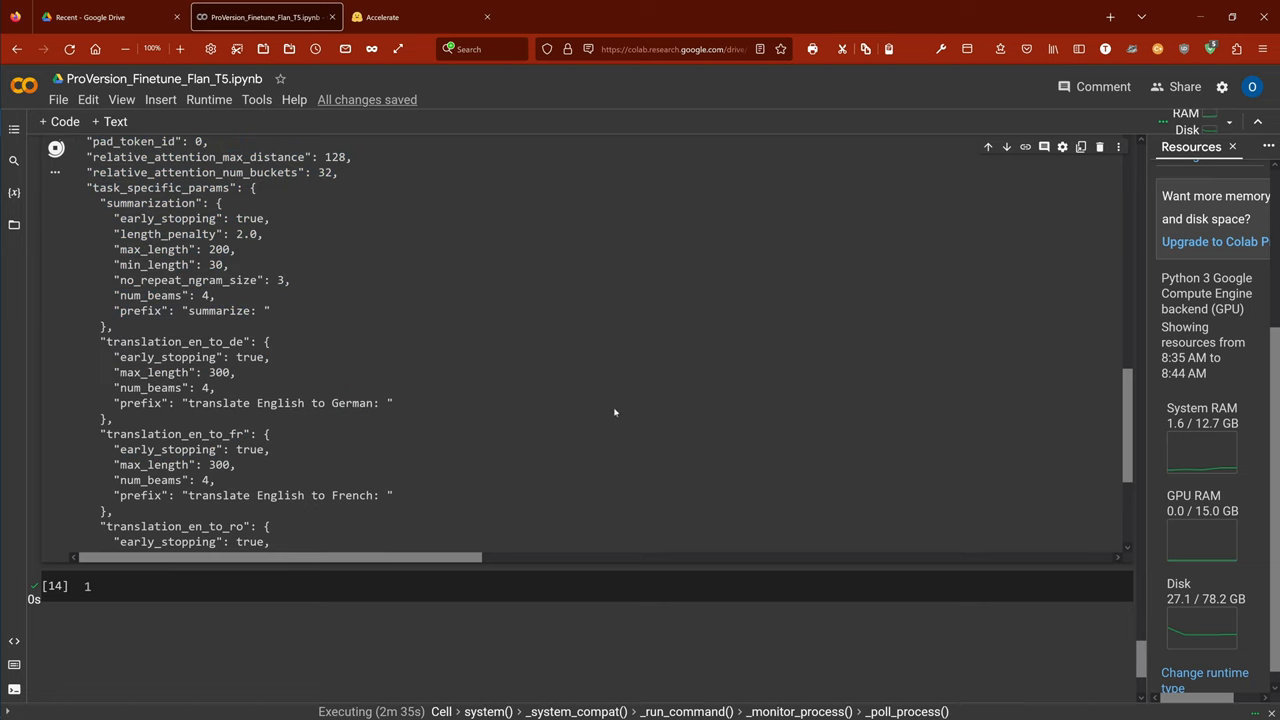
{"action": "scroll", "scroll_direction": "down", "scroll_amount": 3}
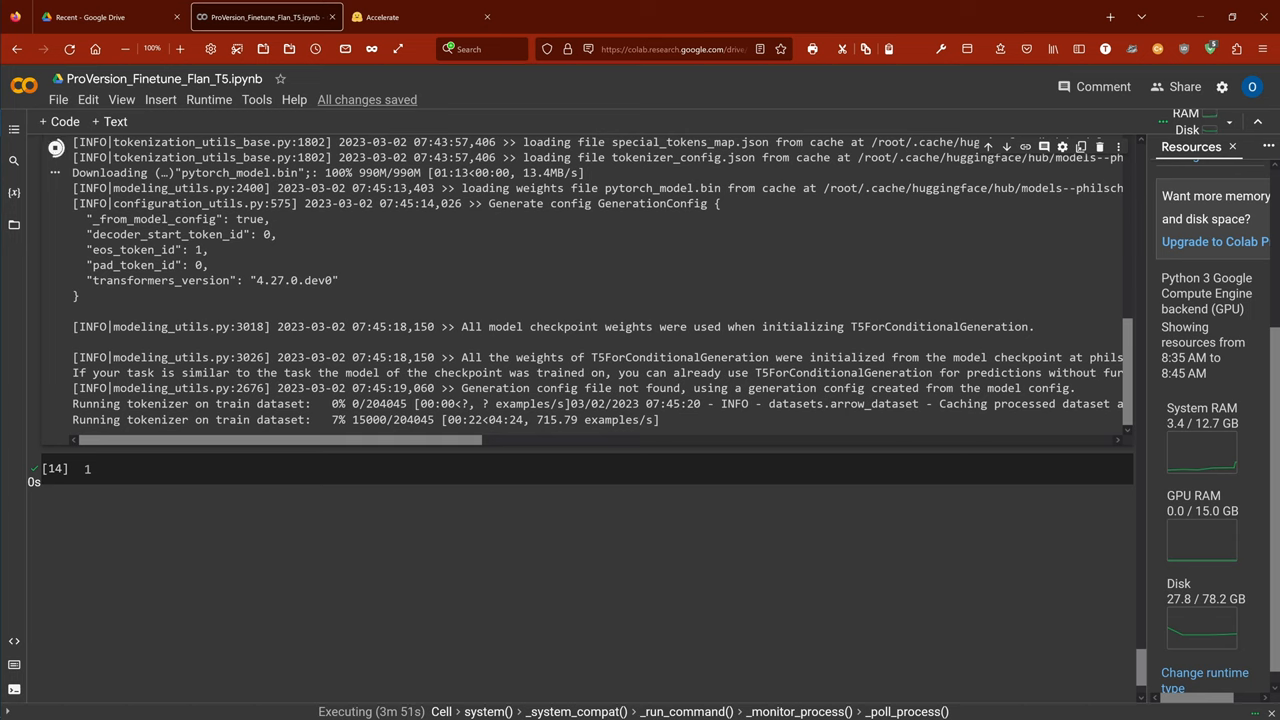
{"action": "left_click", "coordinate": [420, 17]}
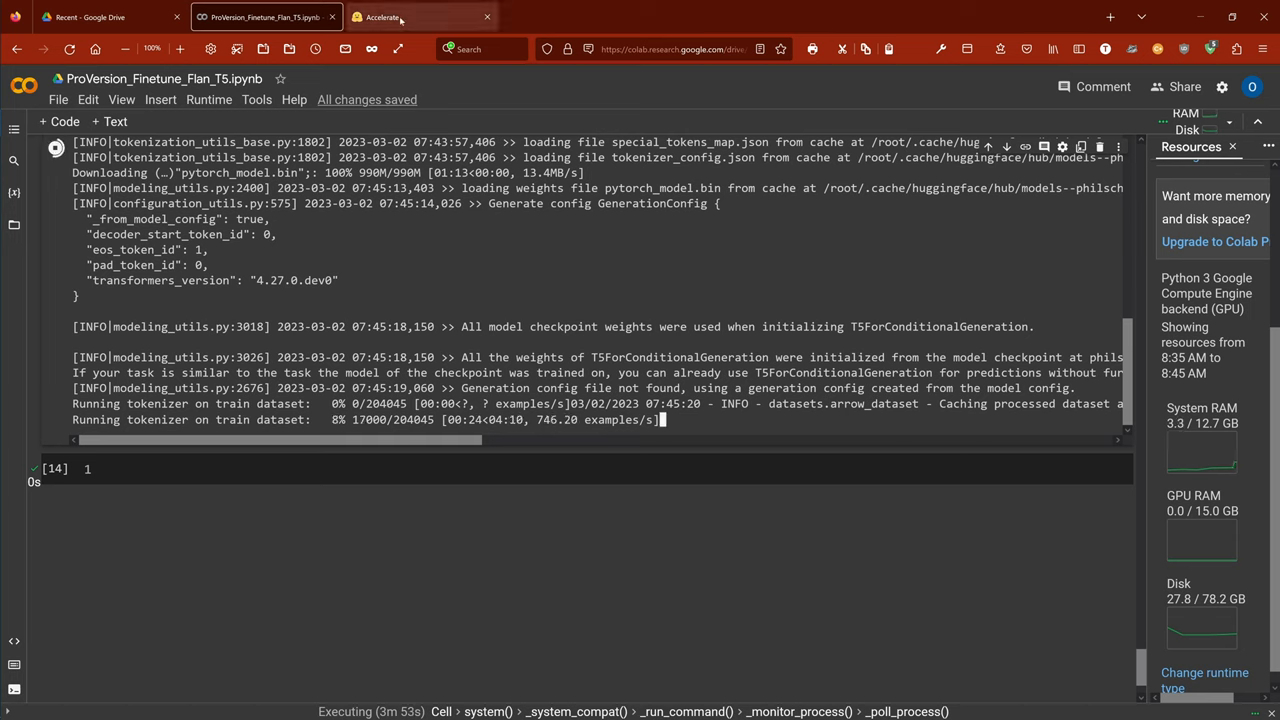
Switch to the Accelerate docs tab and highlight its introduction paragraph
{"action": "left_click", "coordinate": [420, 17]}
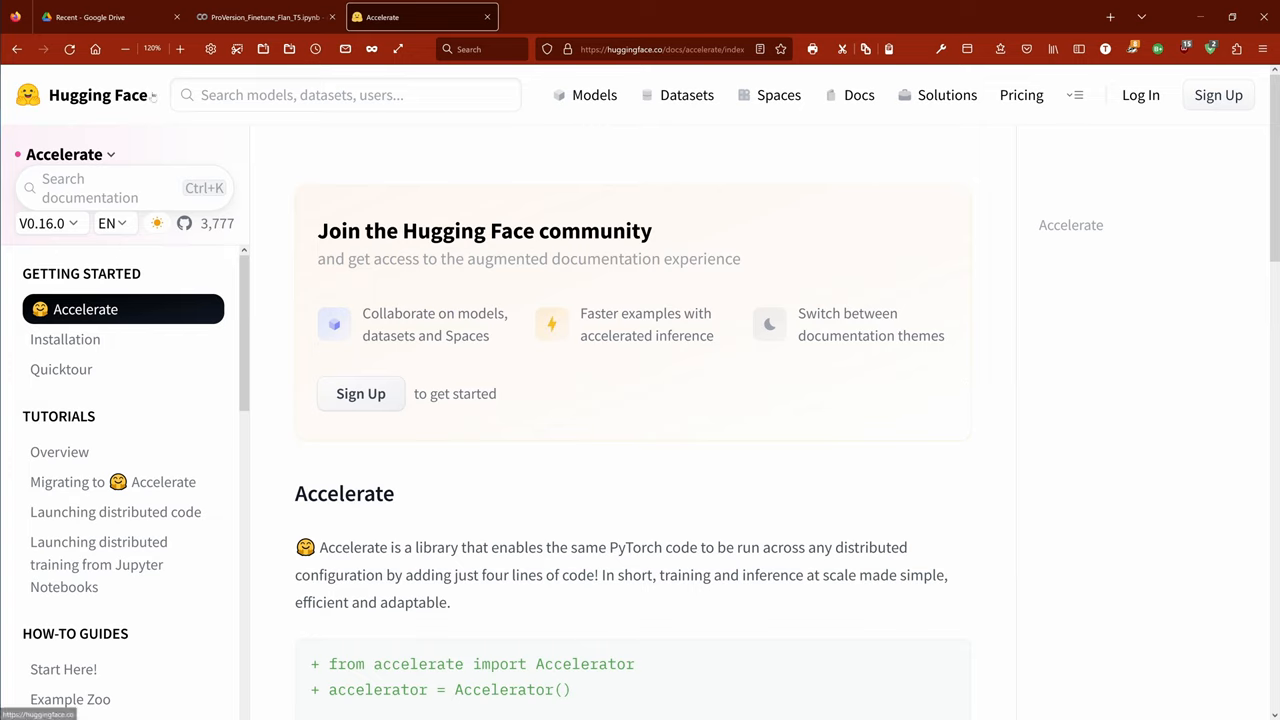
{"action": "mouse_move", "coordinate": [90, 161]}
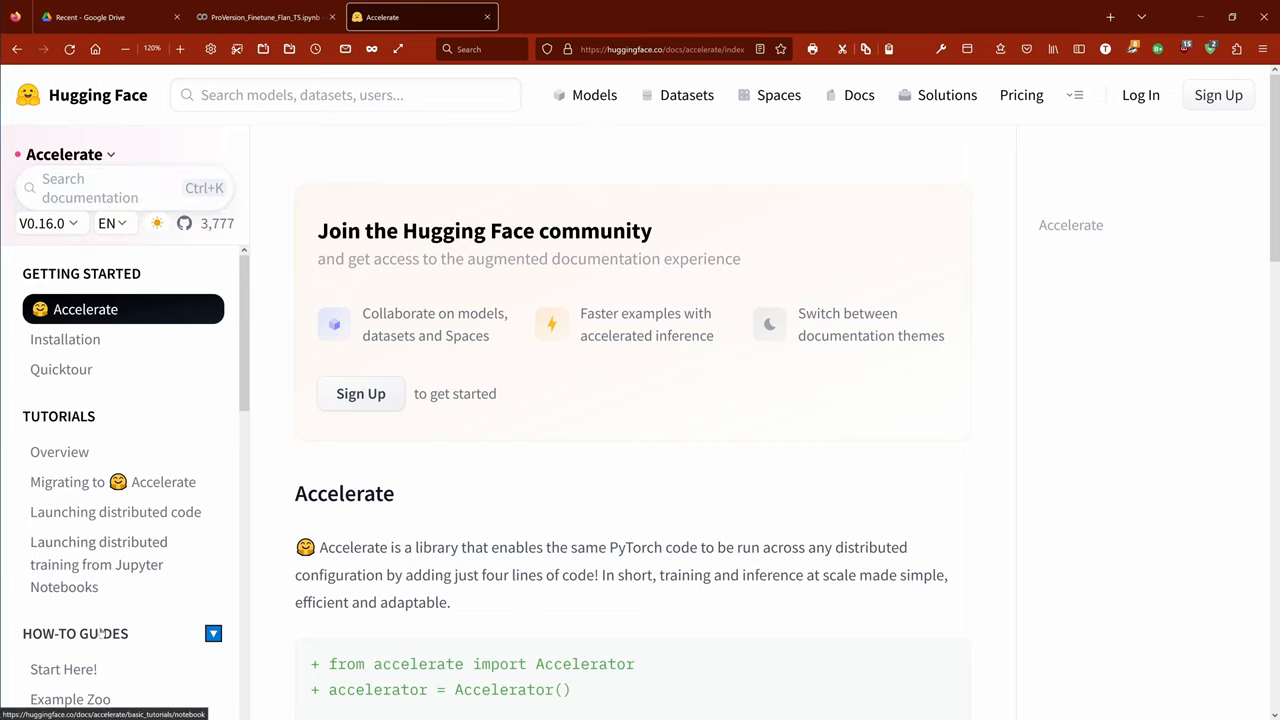
{"action": "scroll", "scroll_direction": "down", "scroll_amount": 3}
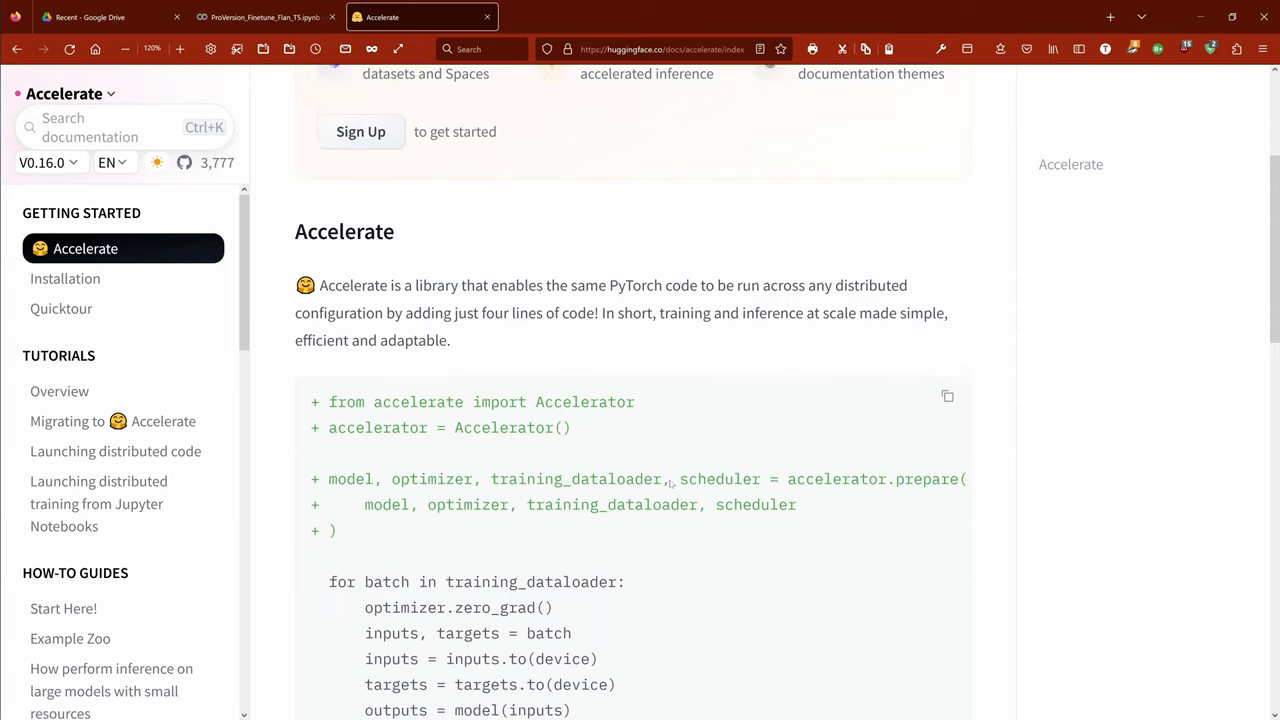
{"action": "scroll", "scroll_direction": "down", "scroll_amount": 3}
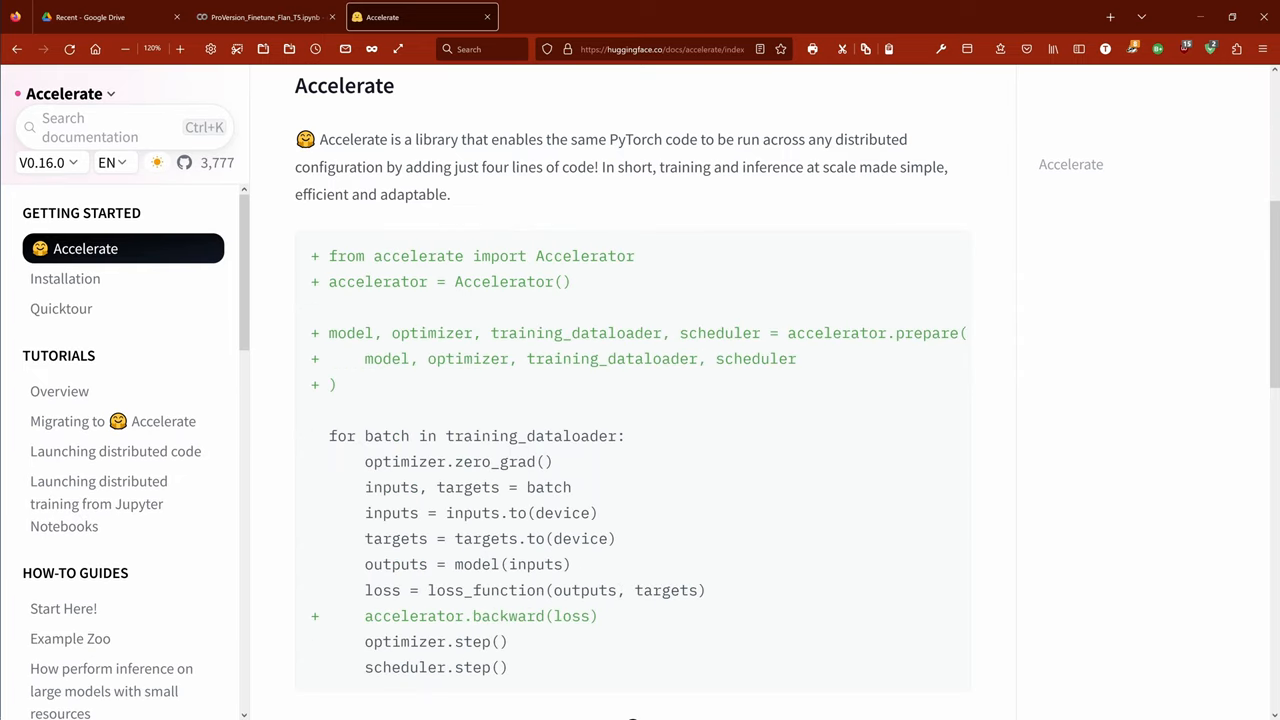
{"action": "left_click_drag", "start_coordinate": [322, 139], "coordinate": [596, 167]}
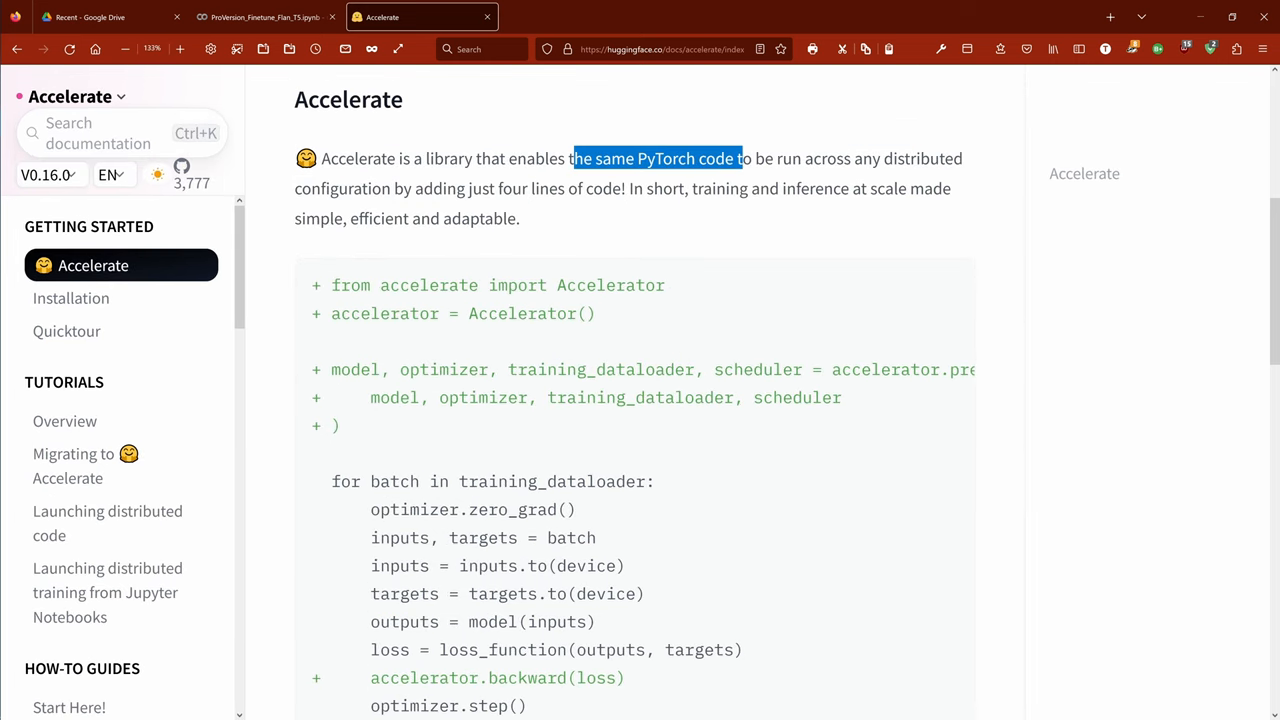
{"action": "left_click_drag", "start_coordinate": [740, 158], "coordinate": [927, 158]}
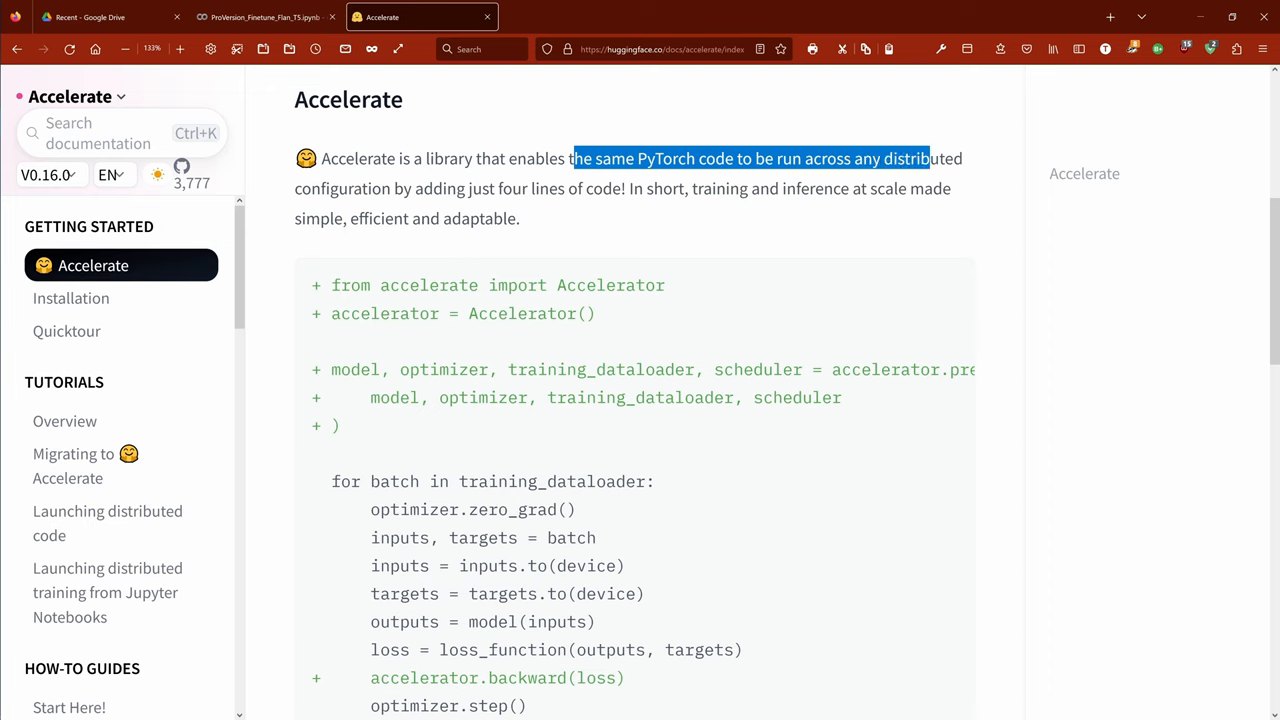
{"action": "left_click_drag", "start_coordinate": [930, 158], "coordinate": [393, 188]}
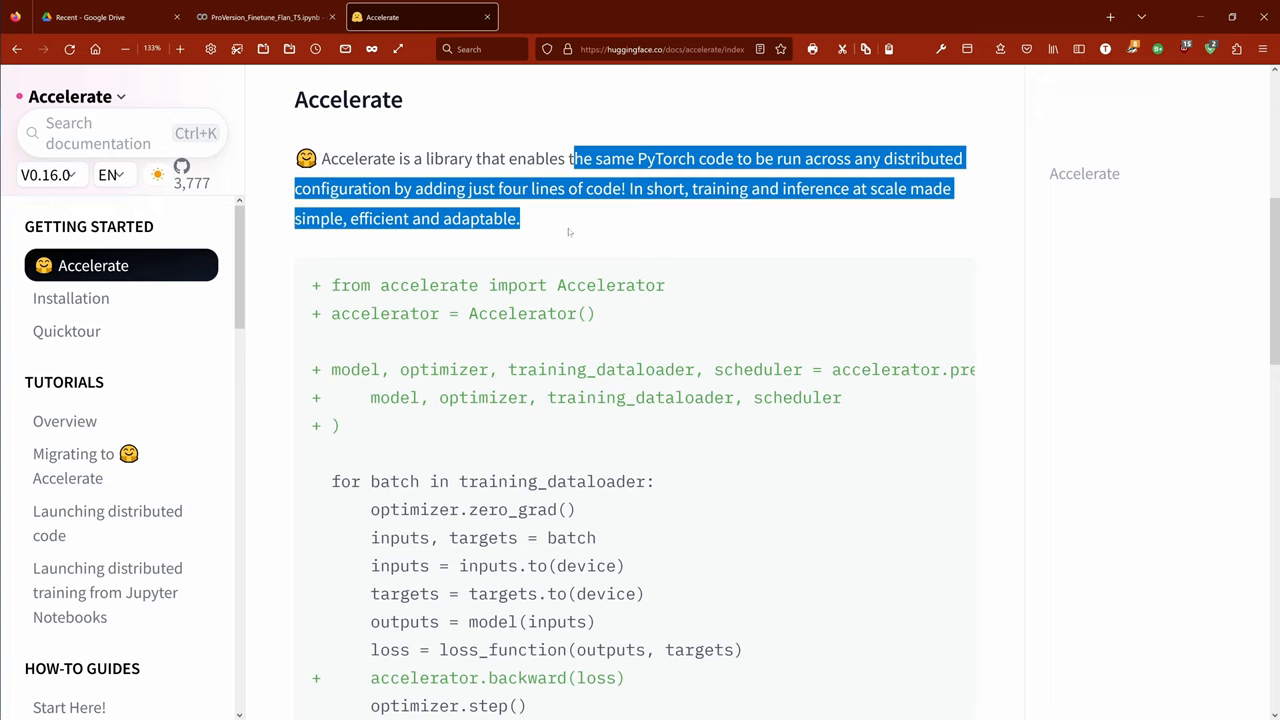
{"action": "mouse_move", "coordinate": [587, 222]}
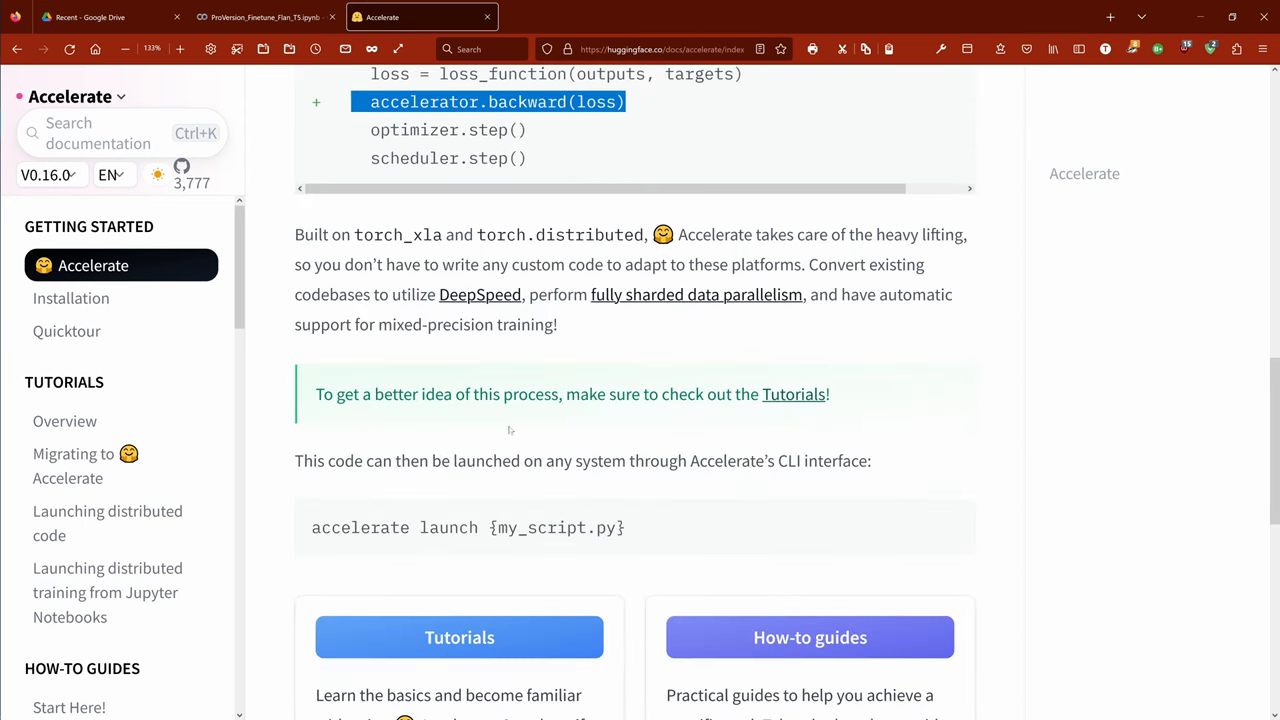
Scroll to the guide cards and open the Tutorials Overview page
{"action": "scroll", "scroll_direction": "down", "scroll_amount": 3}
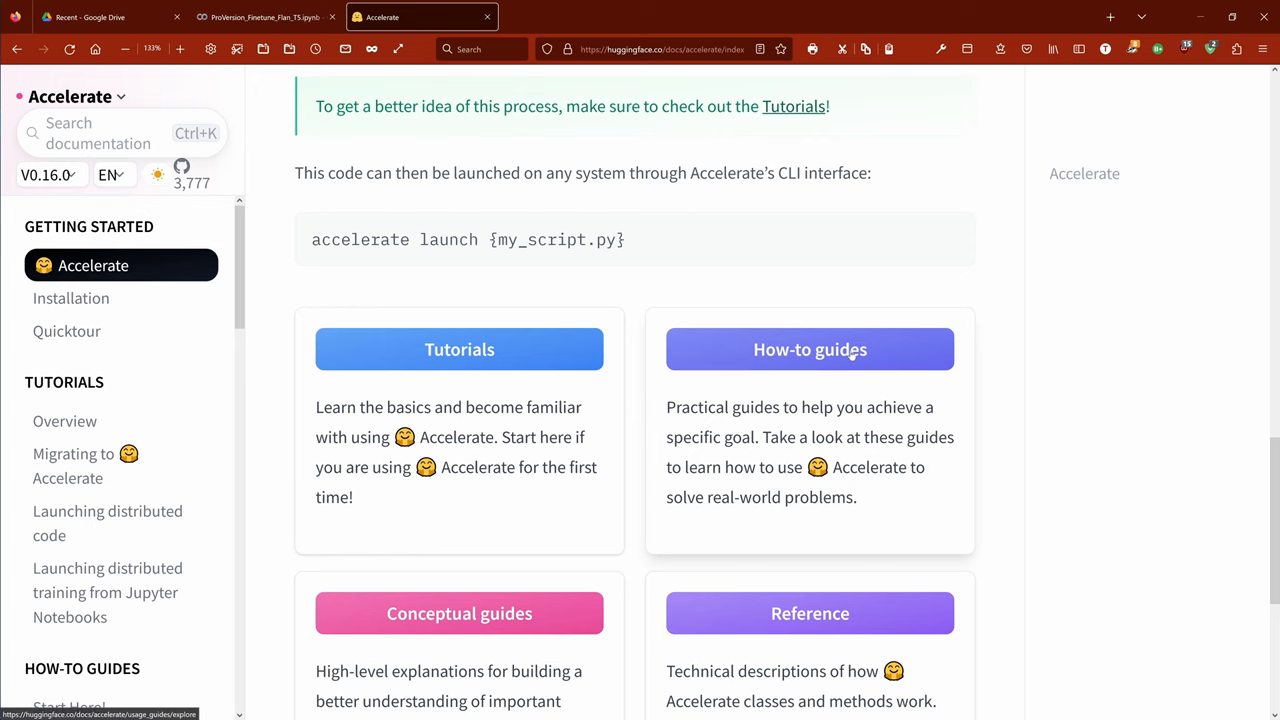
{"action": "scroll", "scroll_direction": "down", "scroll_amount": 3}
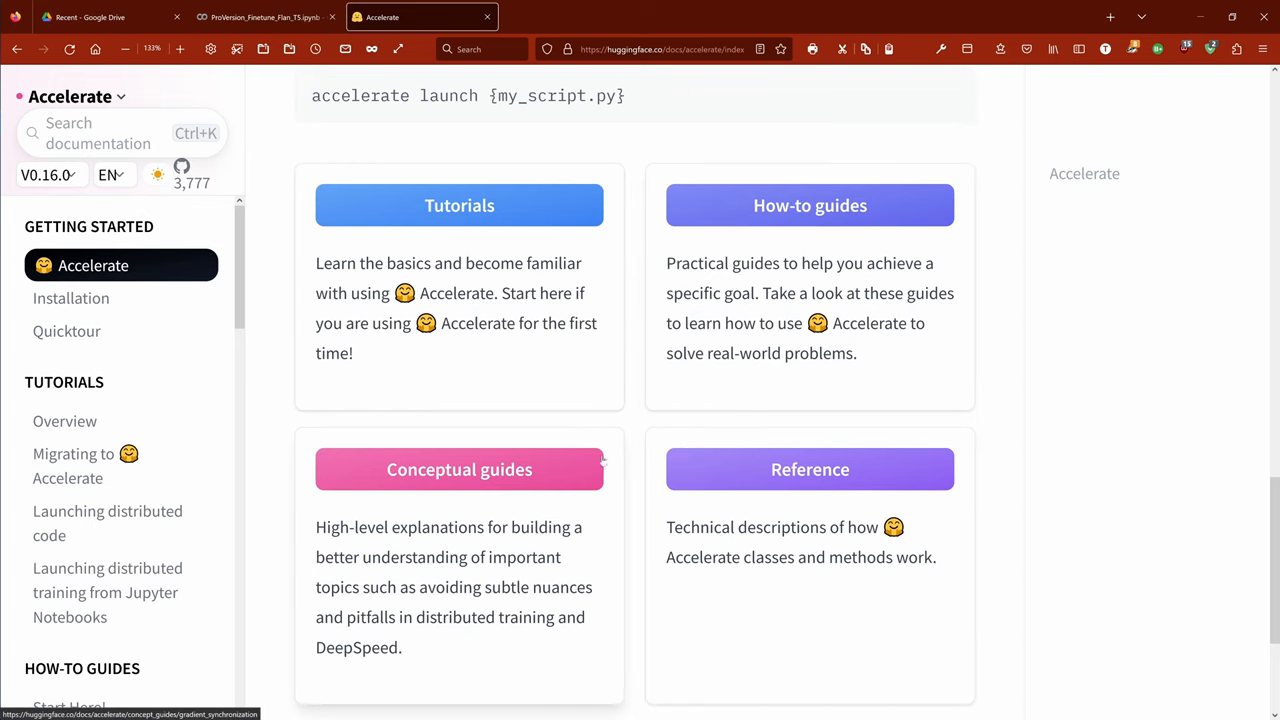
{"action": "left_click", "coordinate": [65, 421]}
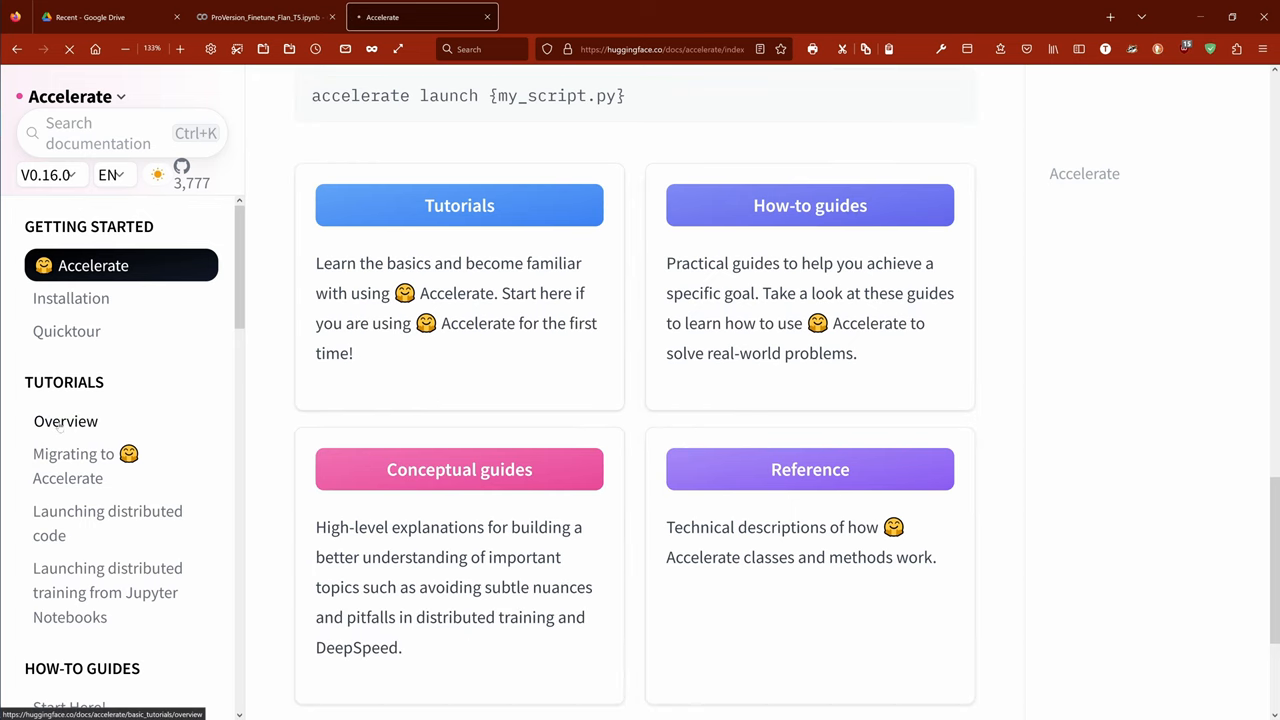
{"action": "left_click", "coordinate": [65, 420]}
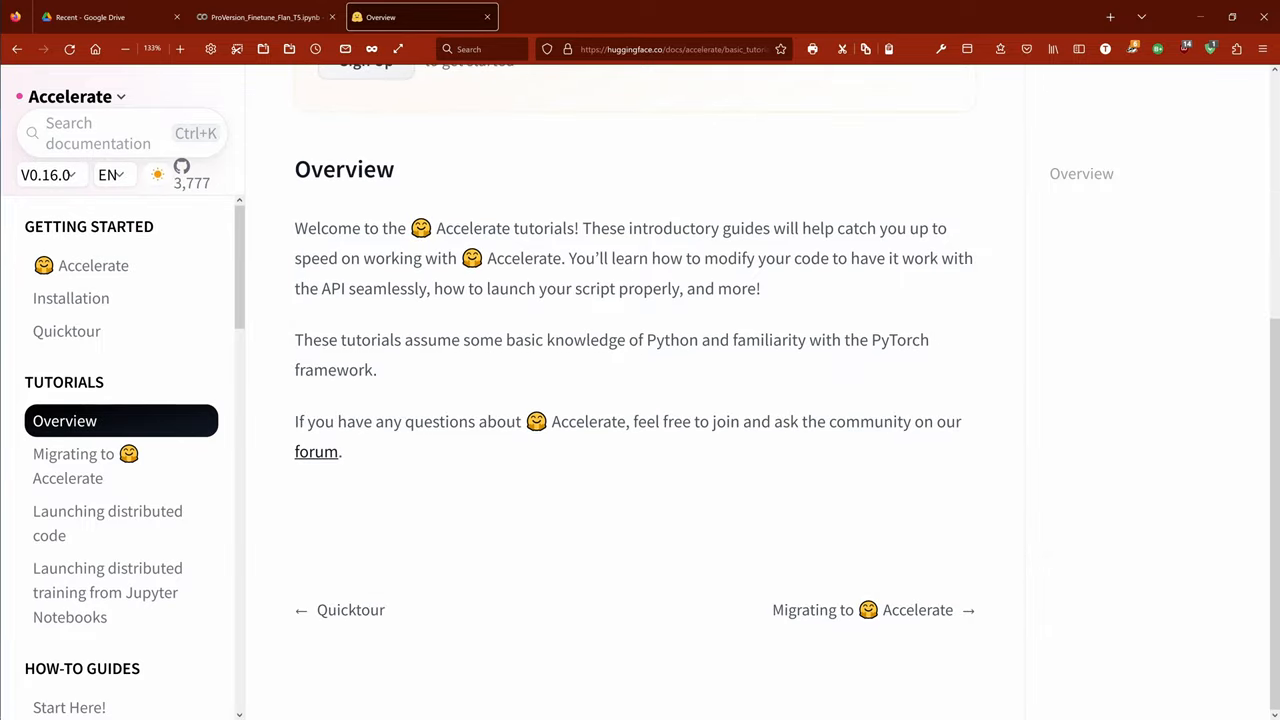
{"action": "mouse_move", "coordinate": [679, 476]}
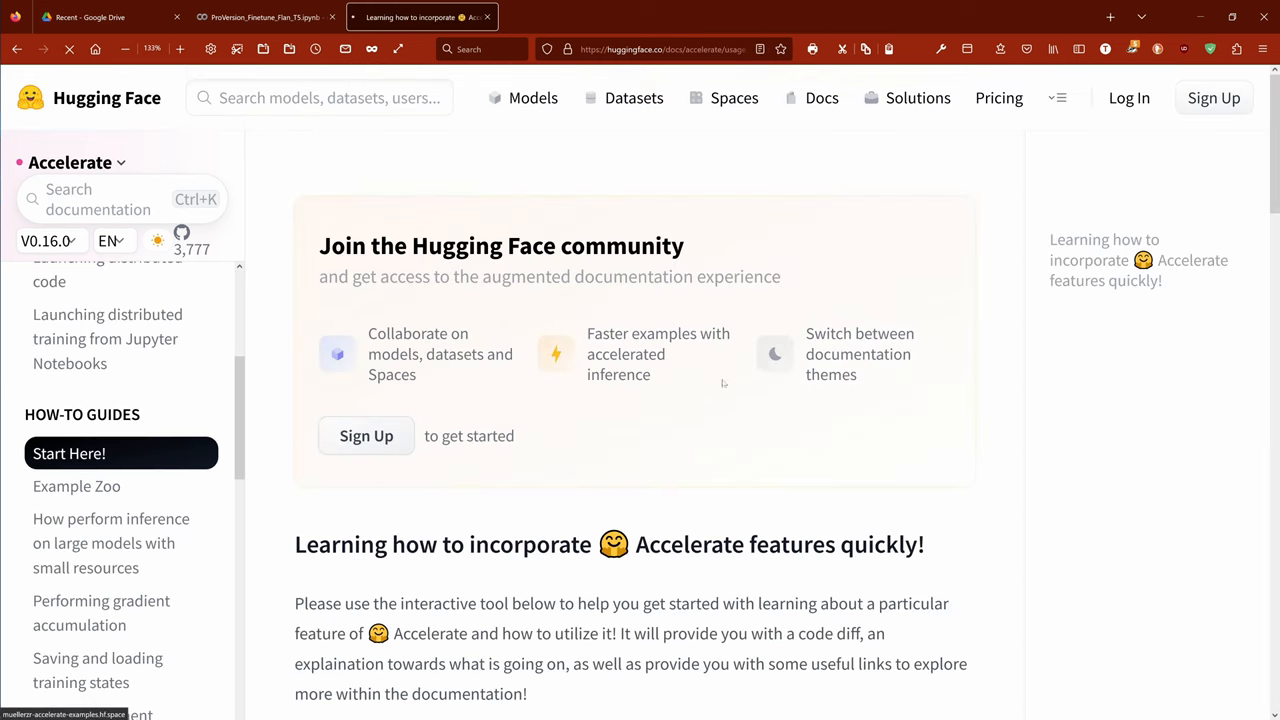
Scroll the Start Here! guide to its code diff and open The Accelerator link in a new tab
{"action": "scroll", "scroll_direction": "down", "scroll_amount": 3}
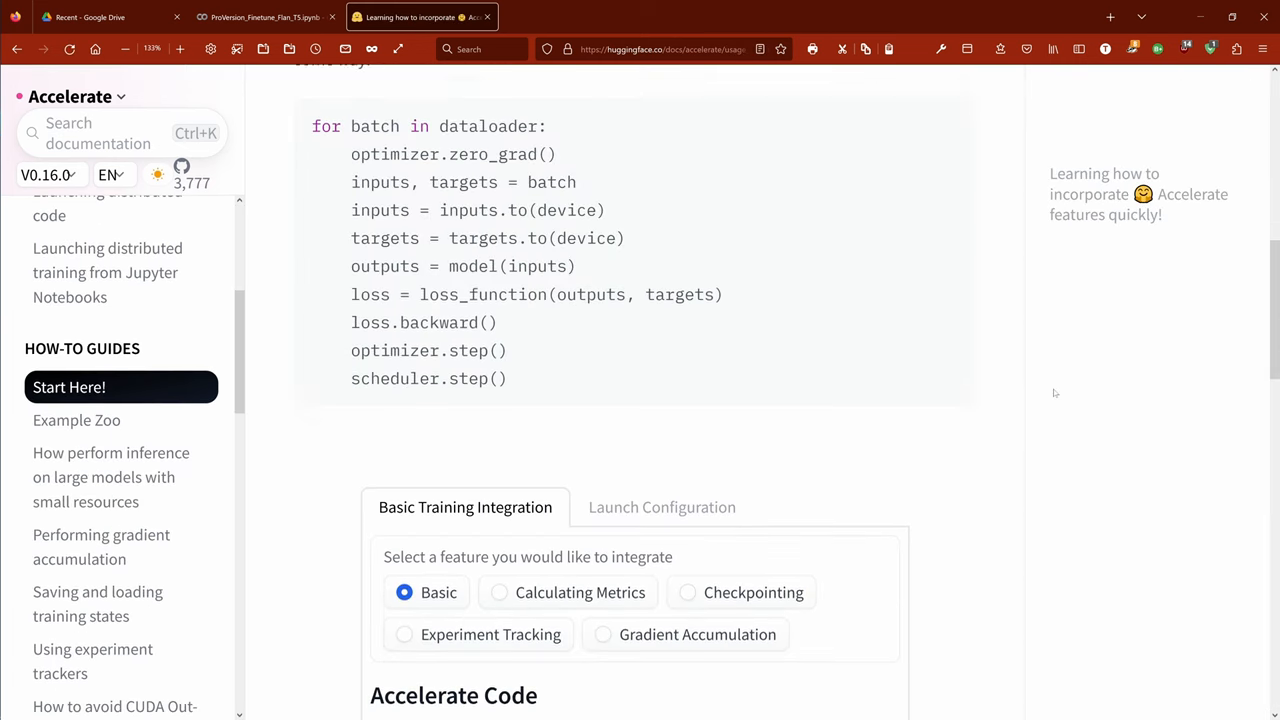
{"action": "scroll", "scroll_direction": "down", "scroll_amount": 3}
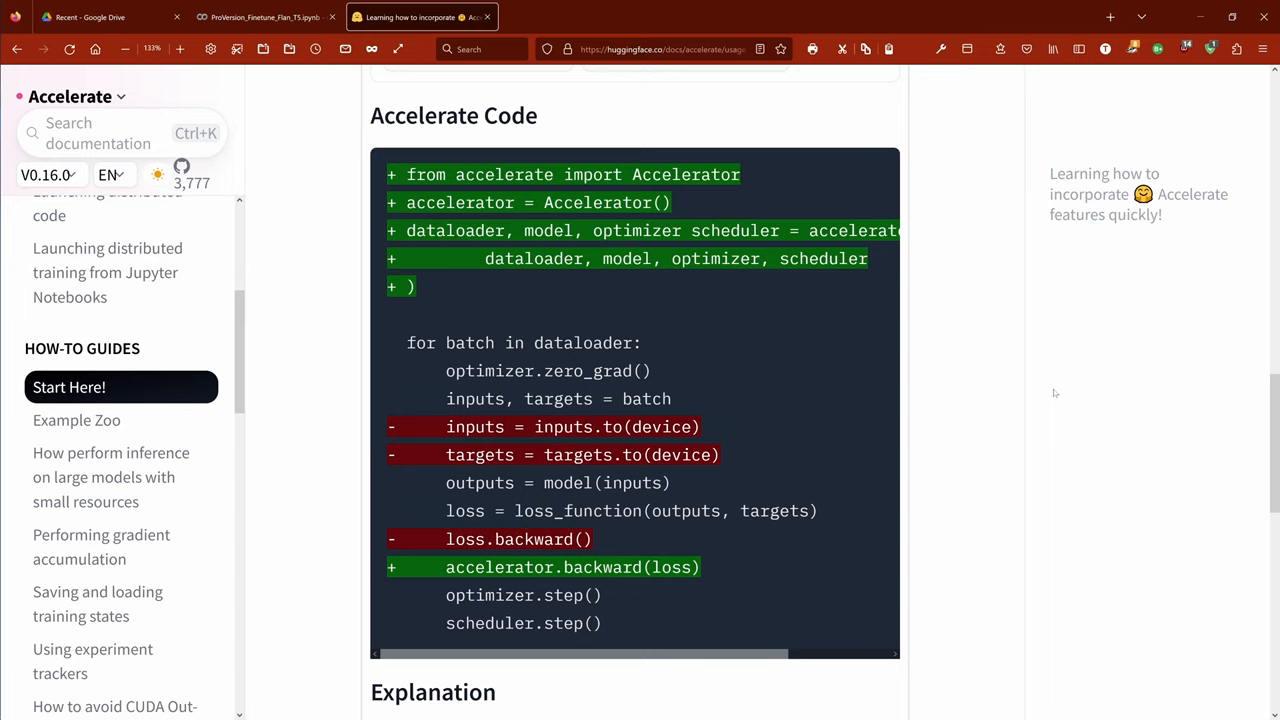
{"action": "mouse_move", "coordinate": [717, 335]}
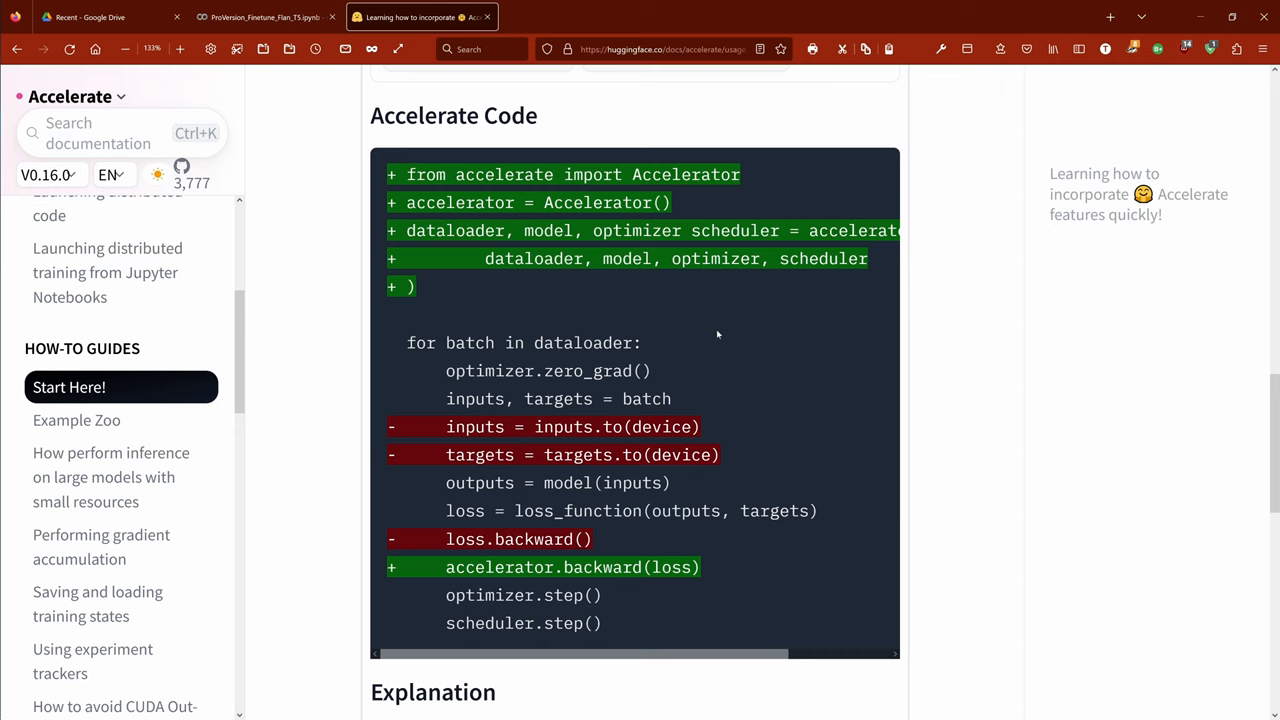
{"action": "scroll", "scroll_direction": "down", "scroll_amount": 3}
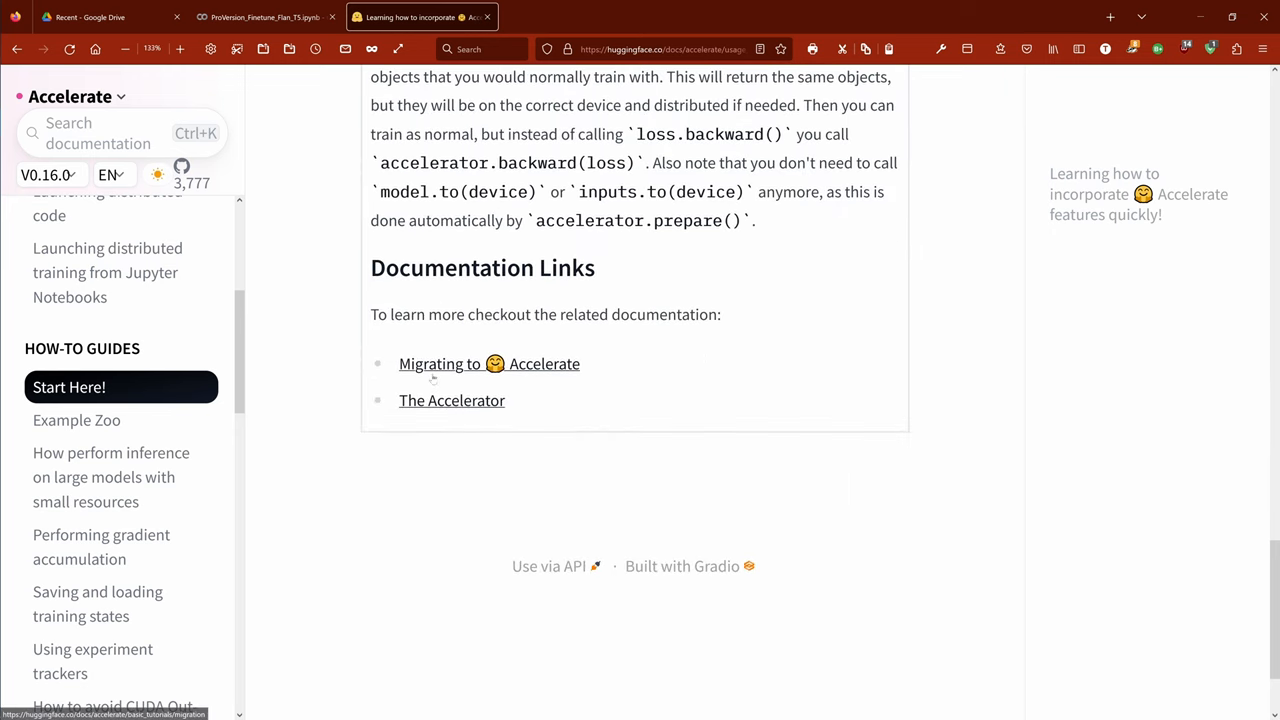
{"action": "left_click", "coordinate": [451, 400]}
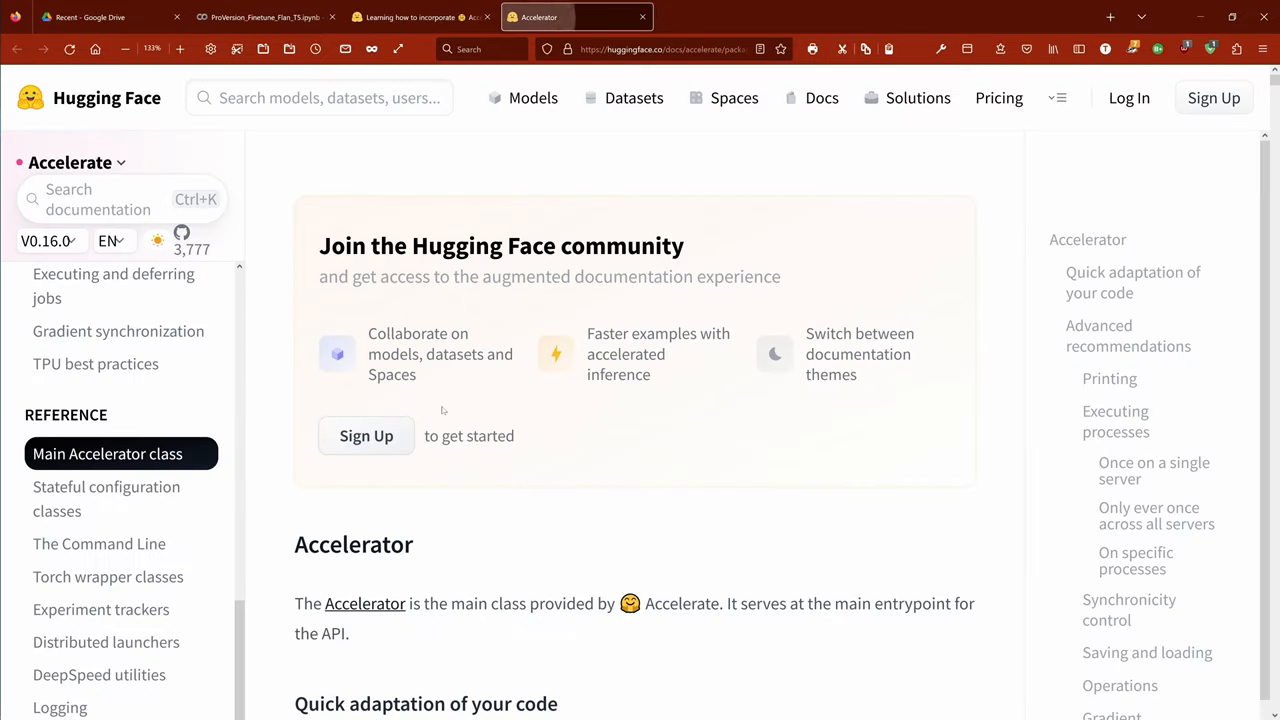
{"action": "scroll", "scroll_direction": "down", "scroll_amount": 3}
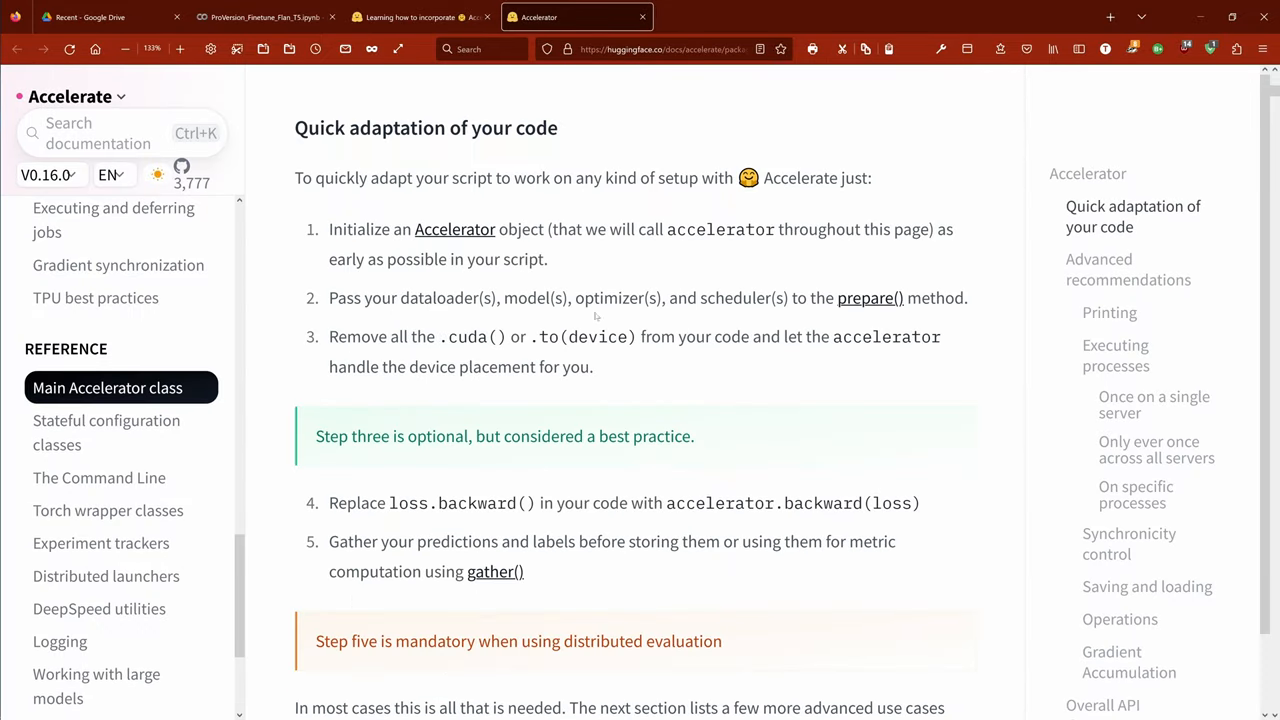
{"action": "left_click", "coordinate": [263, 17]}
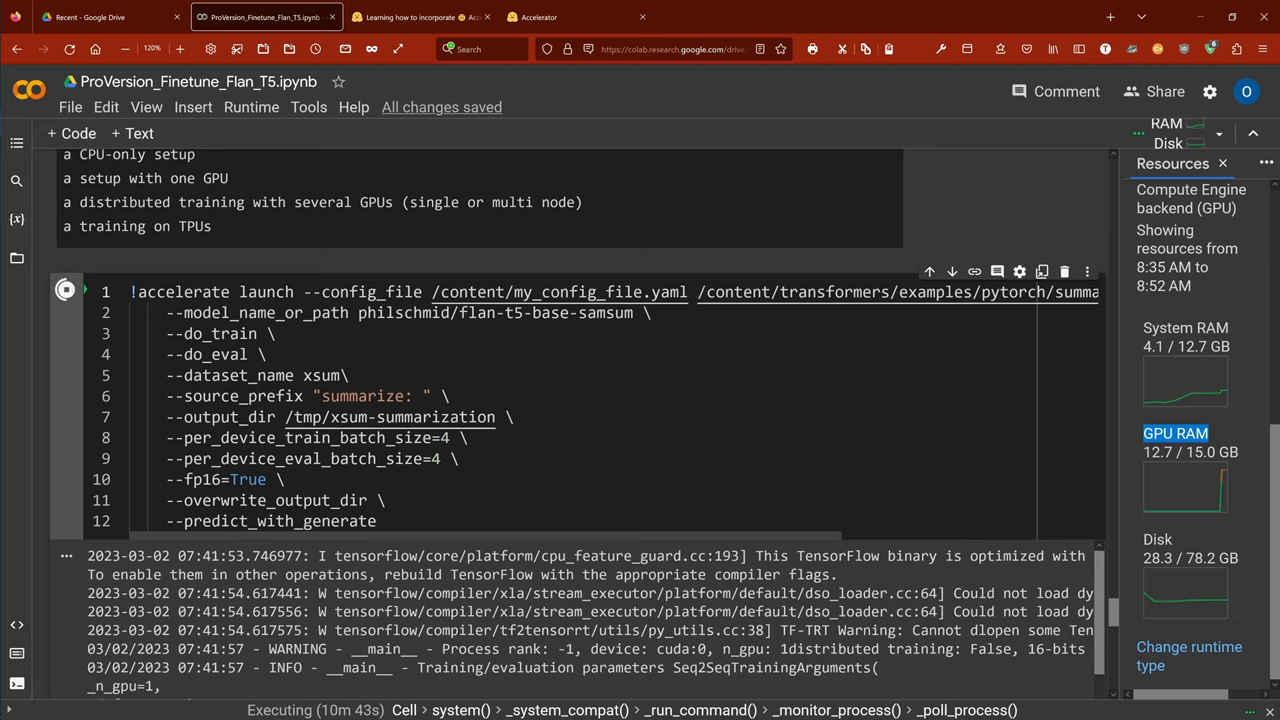
Highlight flan-t5-base in the running training cell's model name argument
{"action": "double_click", "coordinate": [513, 313]}
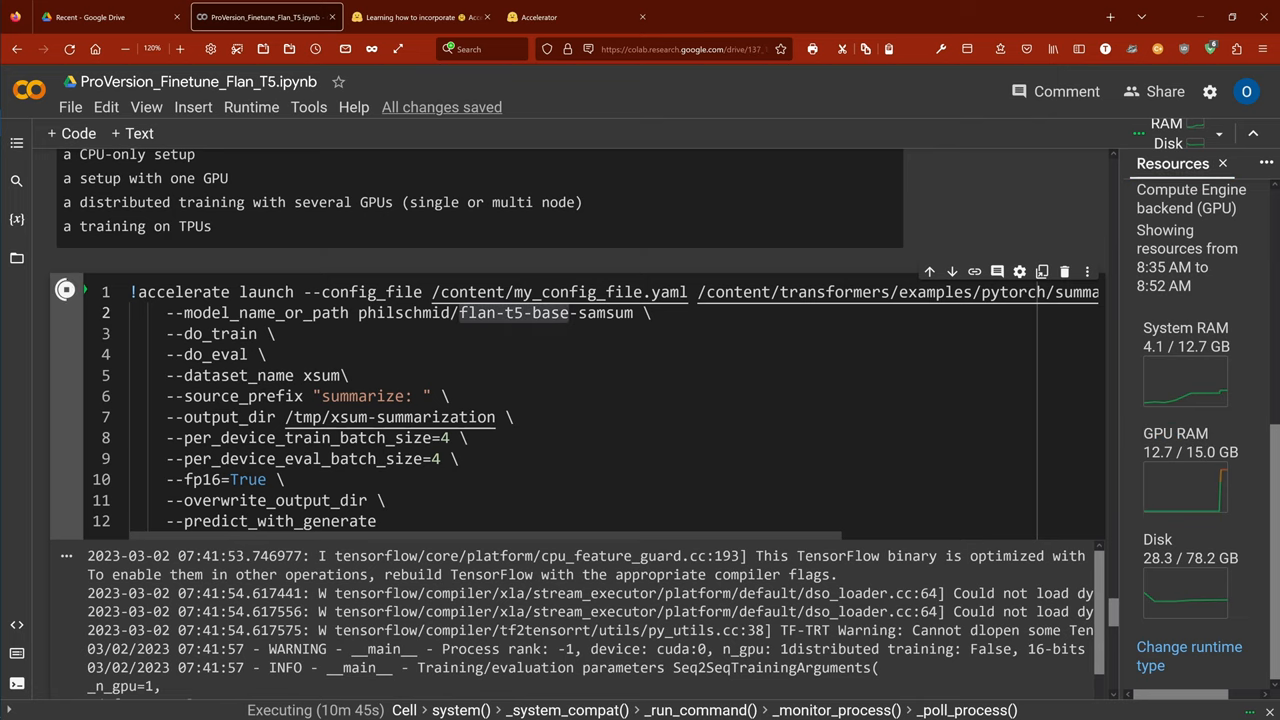